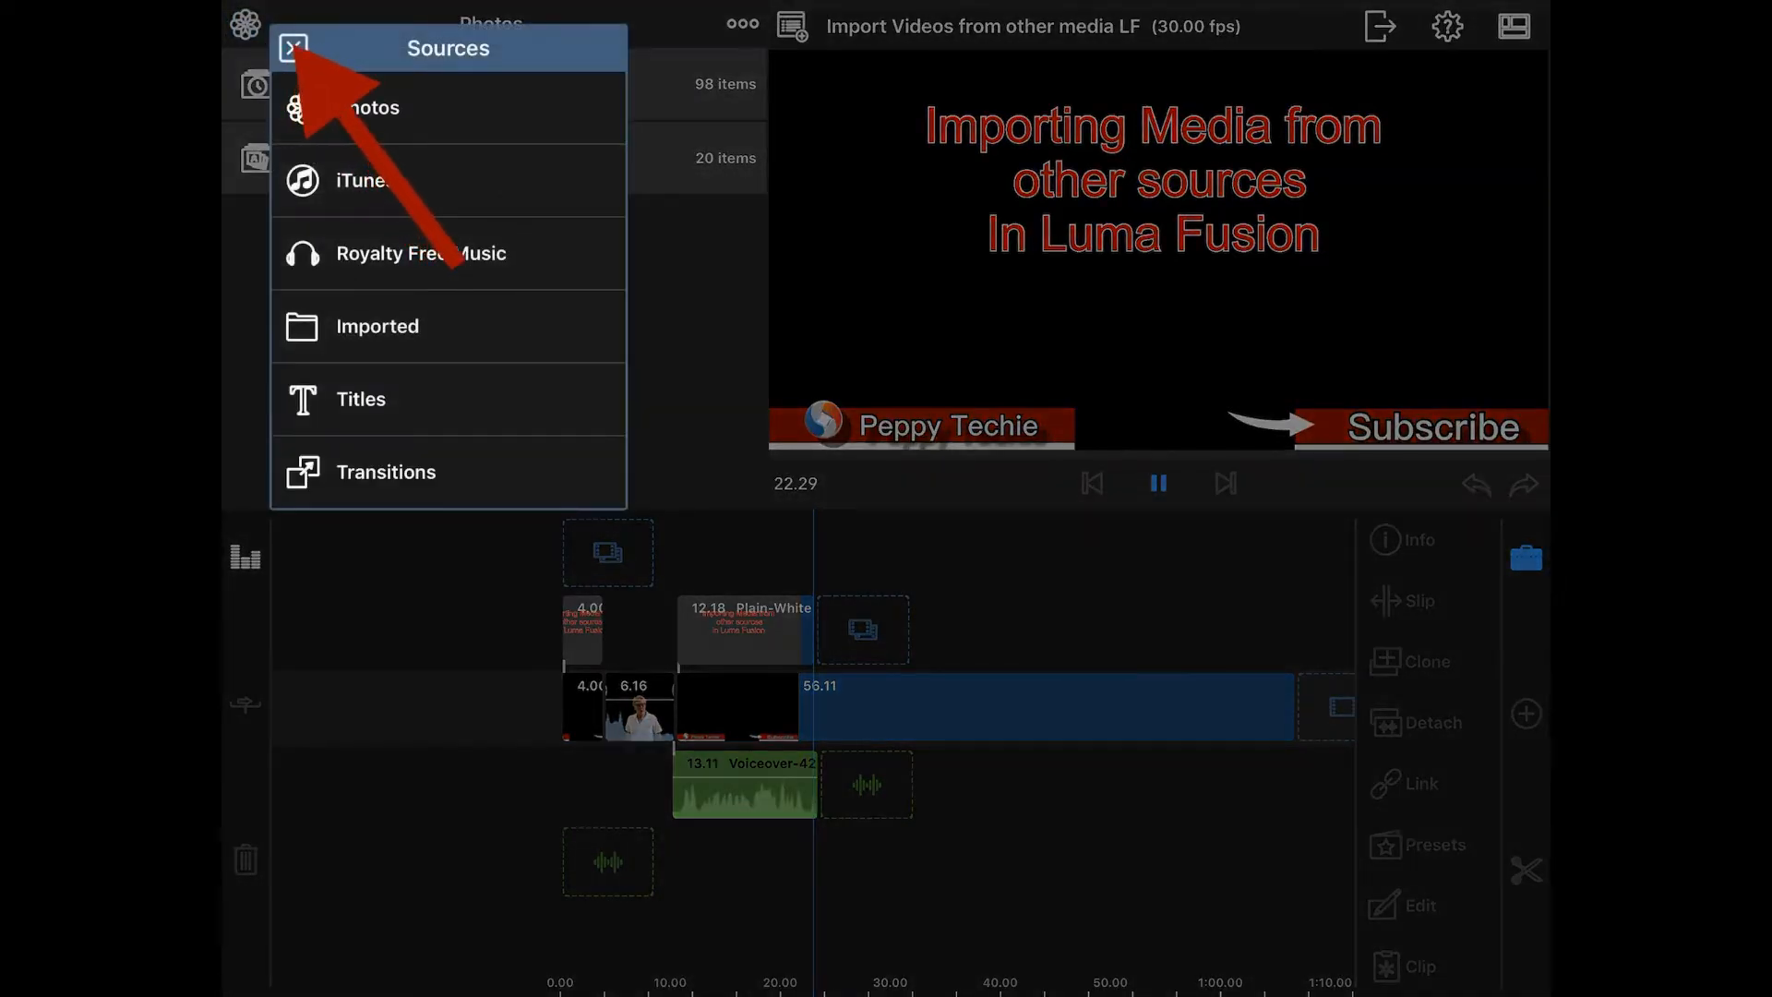
Step: Reach the Import Media sources list from the media library's options menu
click(293, 48)
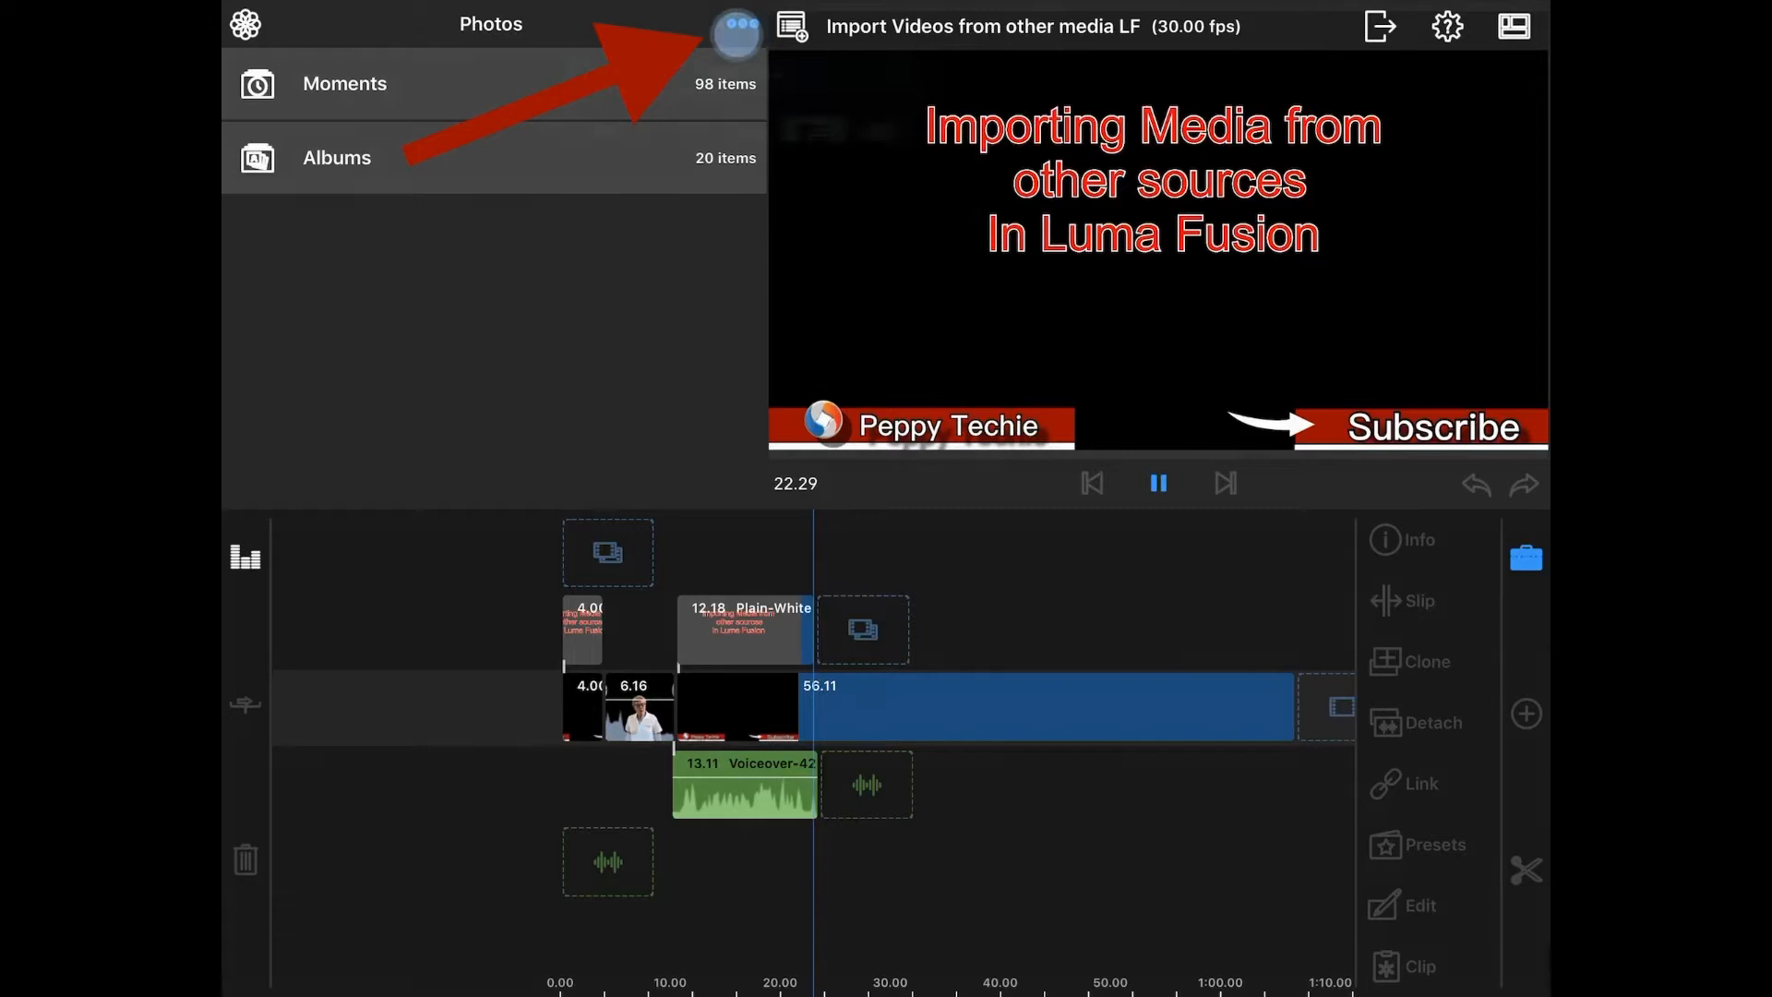
click(736, 34)
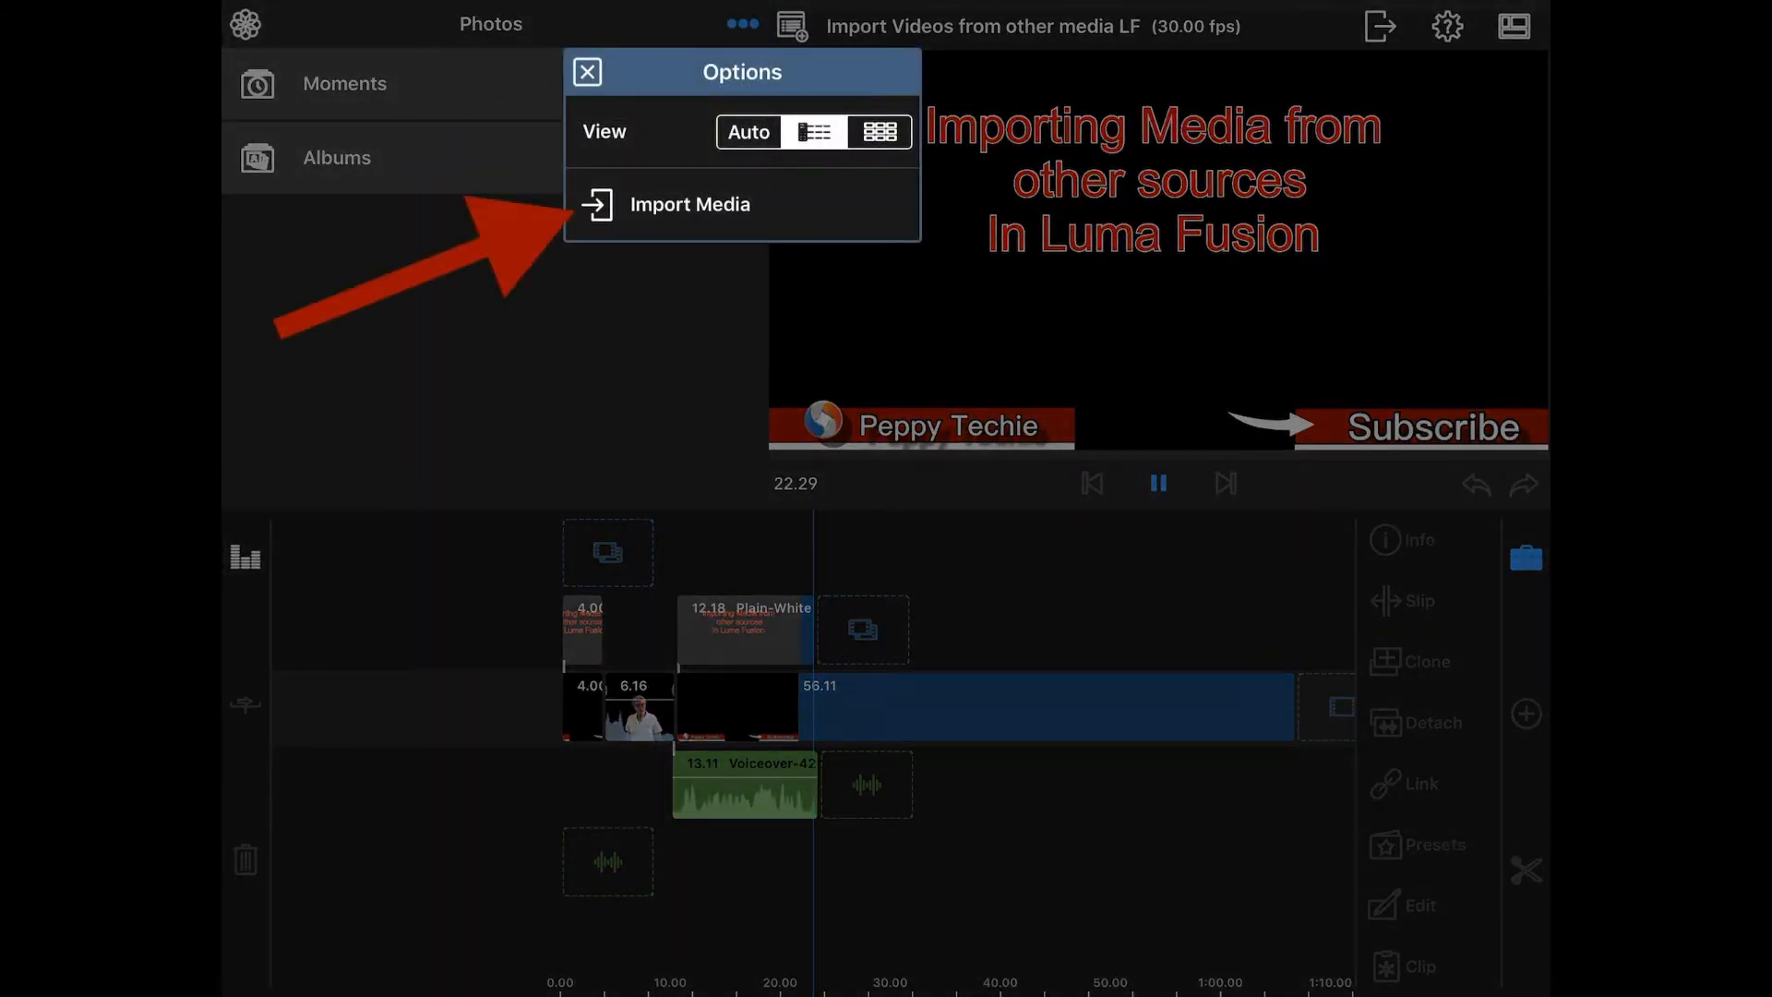
click(689, 204)
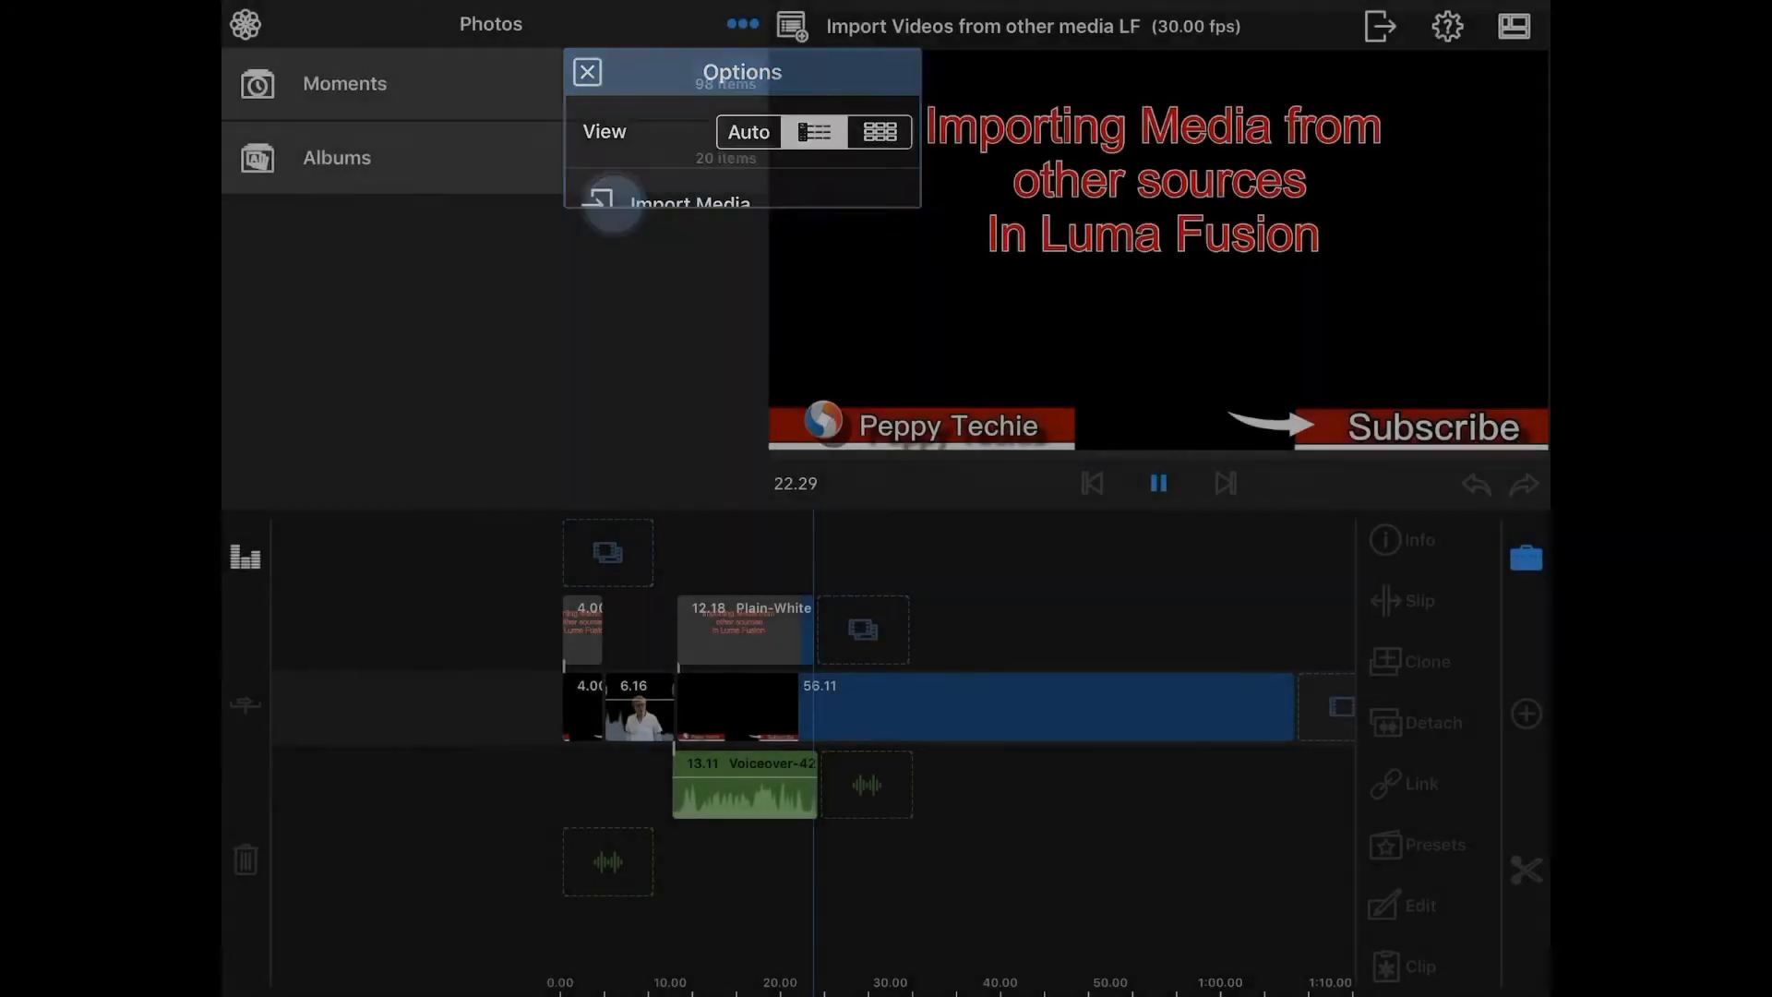
click(693, 205)
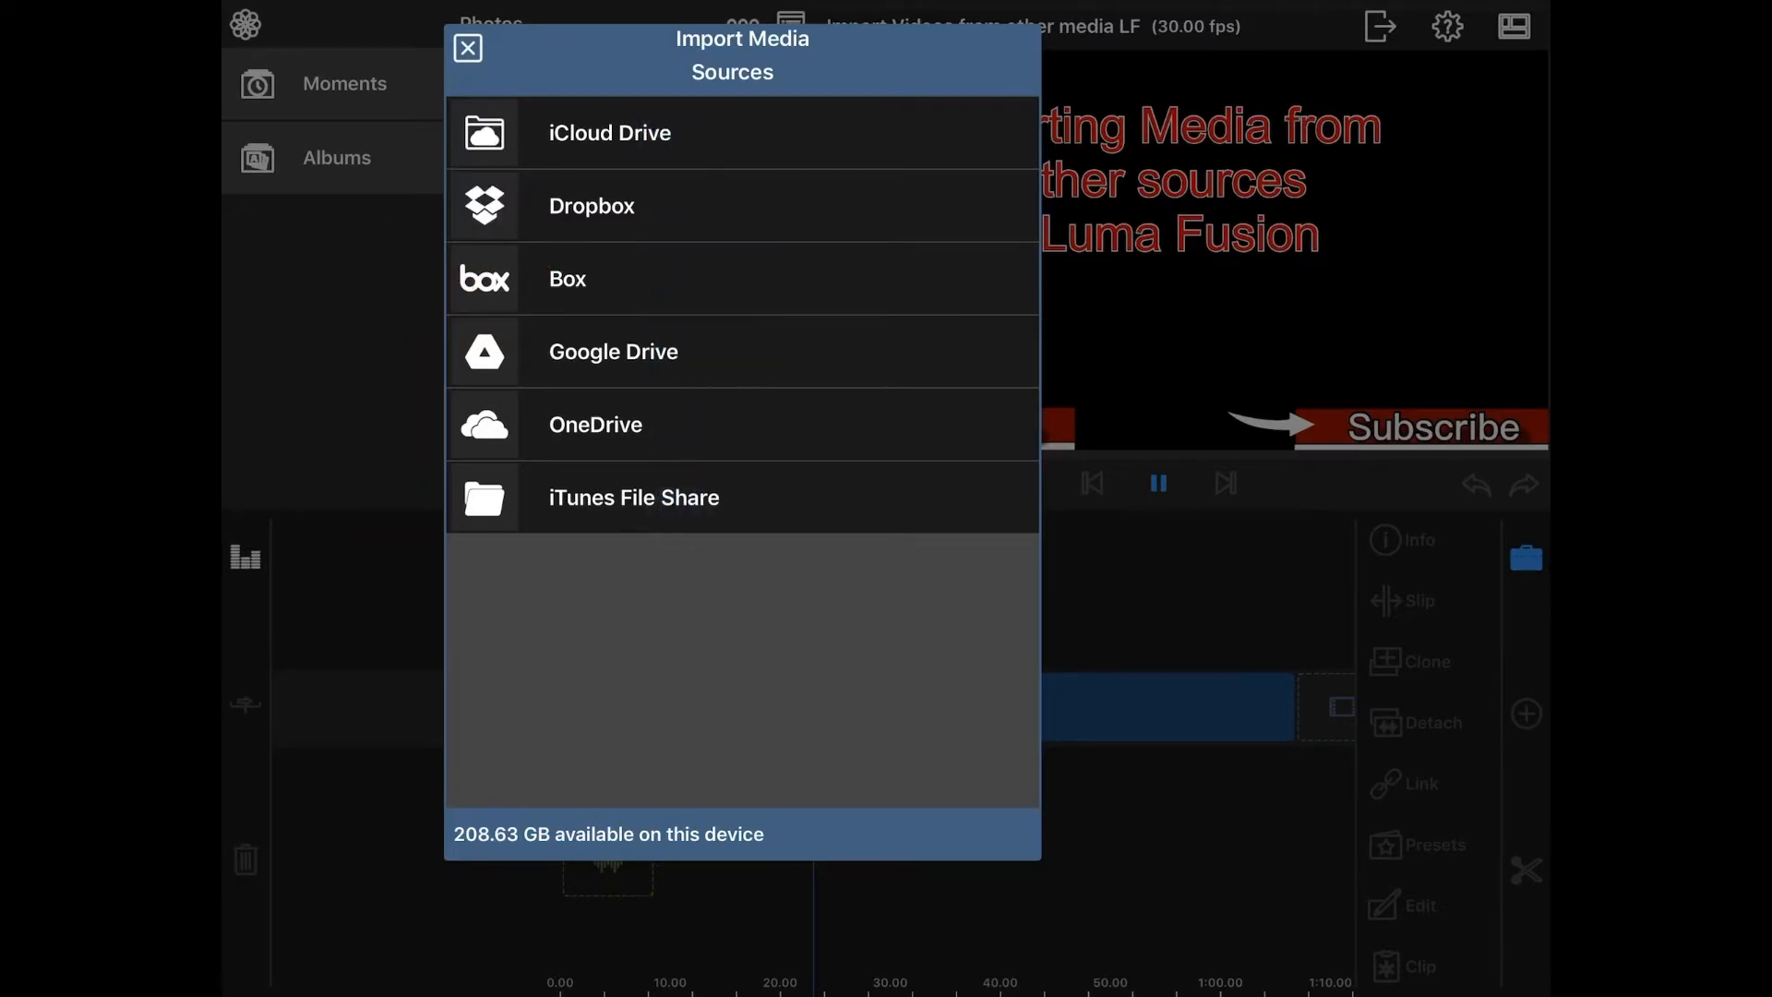
Step: Browse Dropbox into the _1_PeppyTechie Business > images folder
click(613, 350)
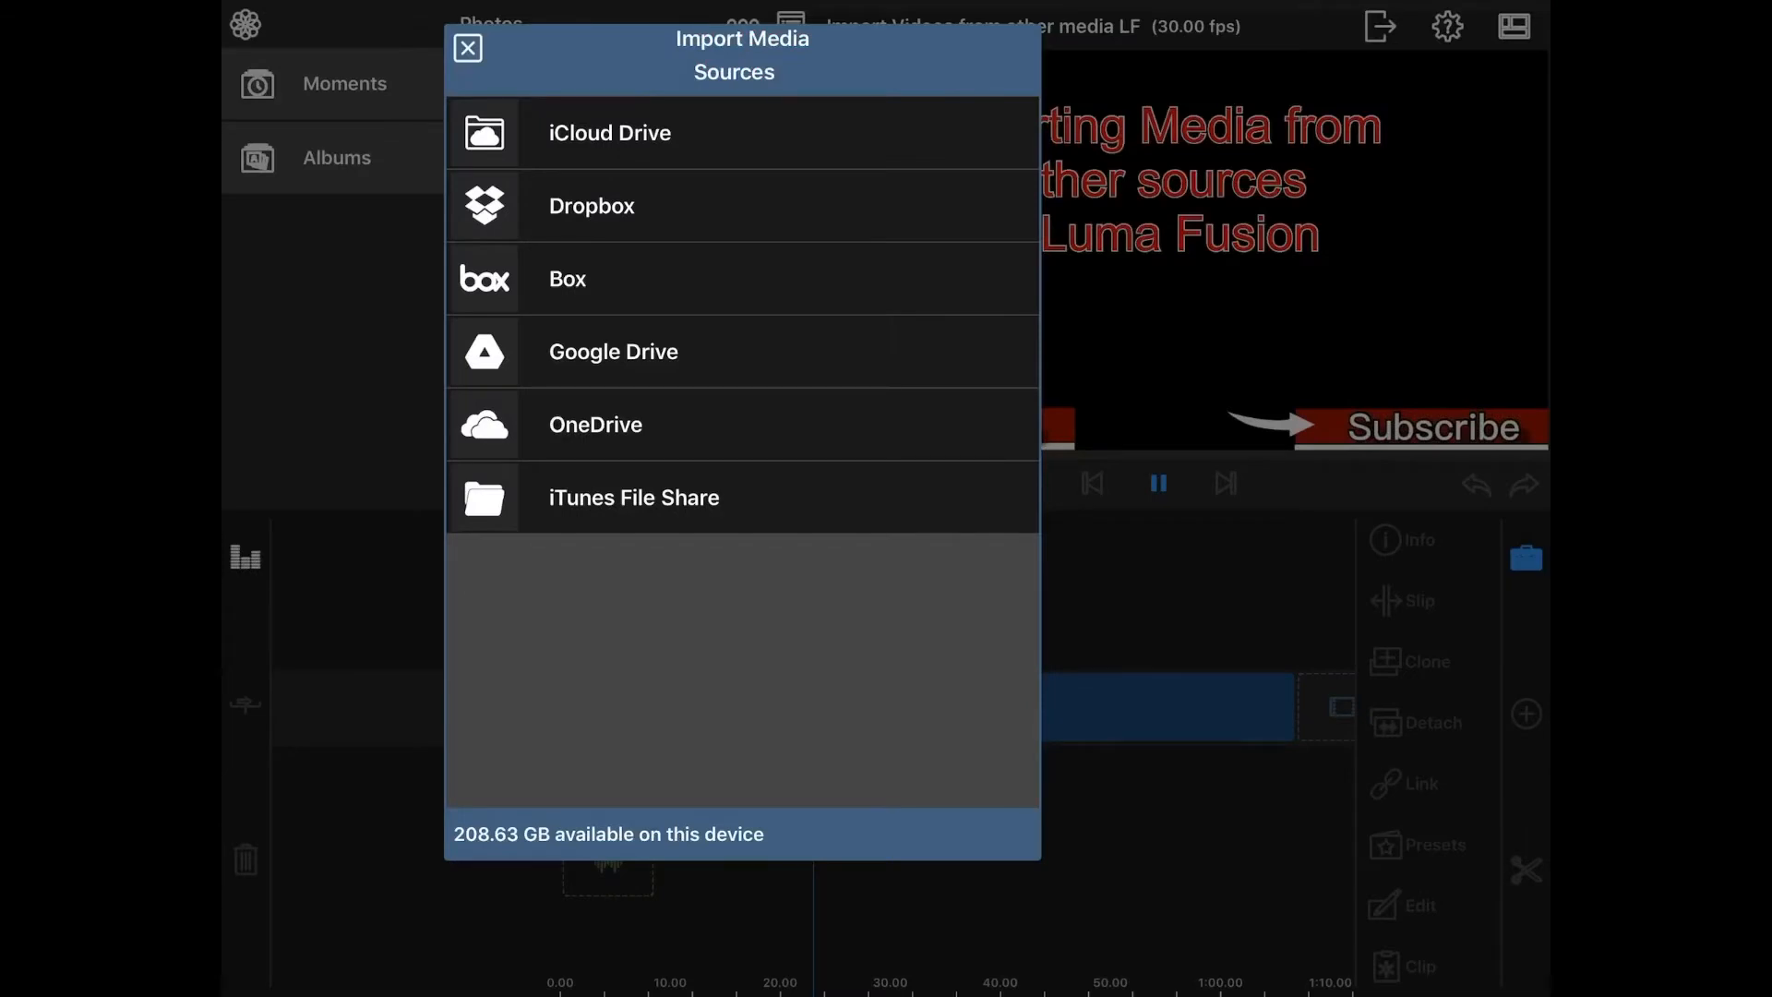
click(591, 204)
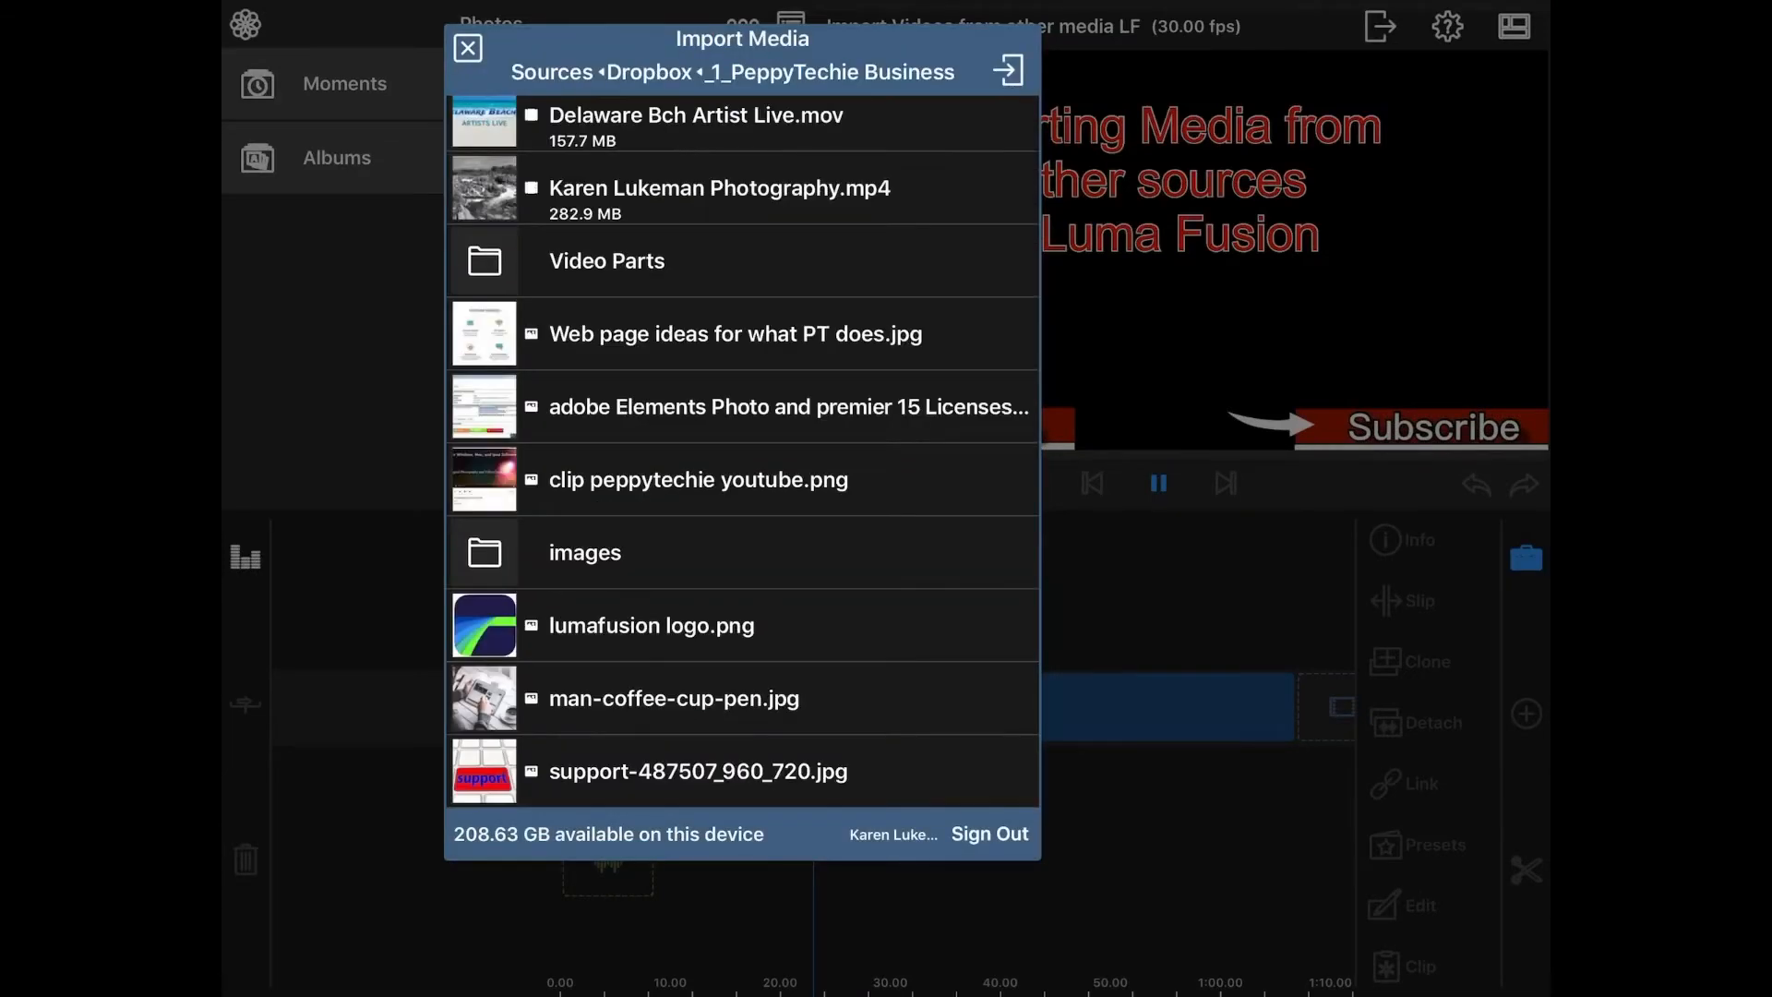
click(718, 188)
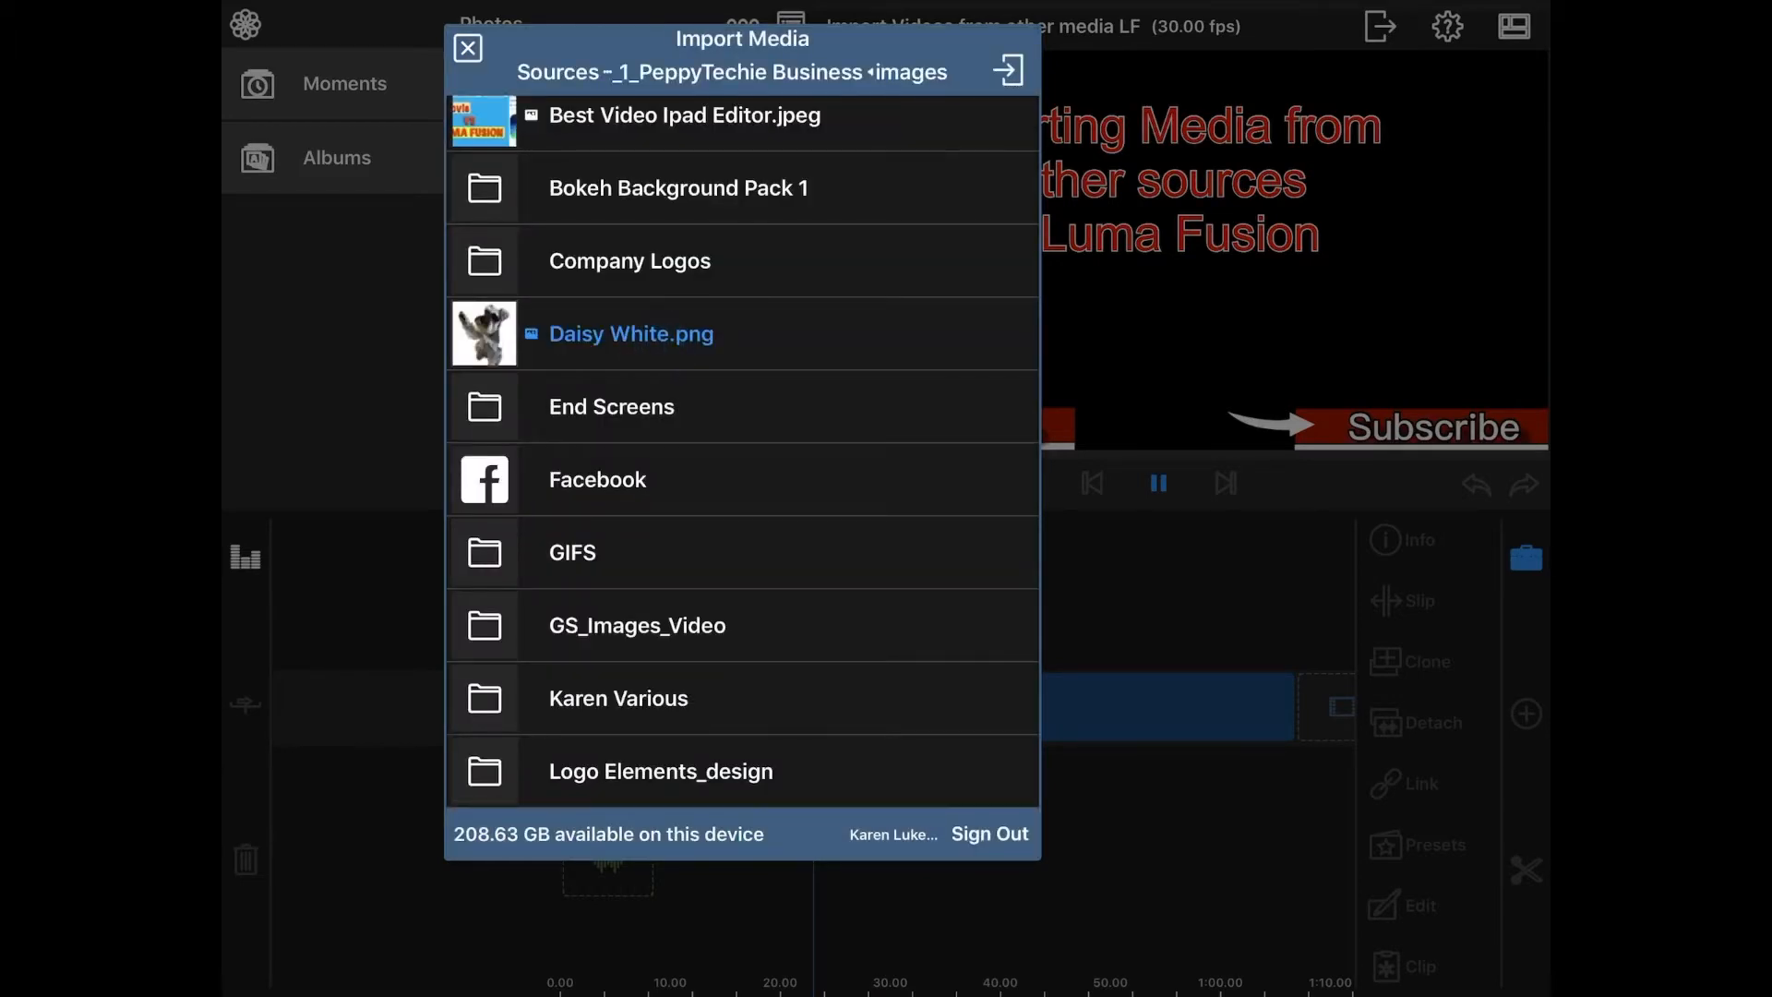
Step: Select Daisy White.png and import it into the project's media library
click(631, 333)
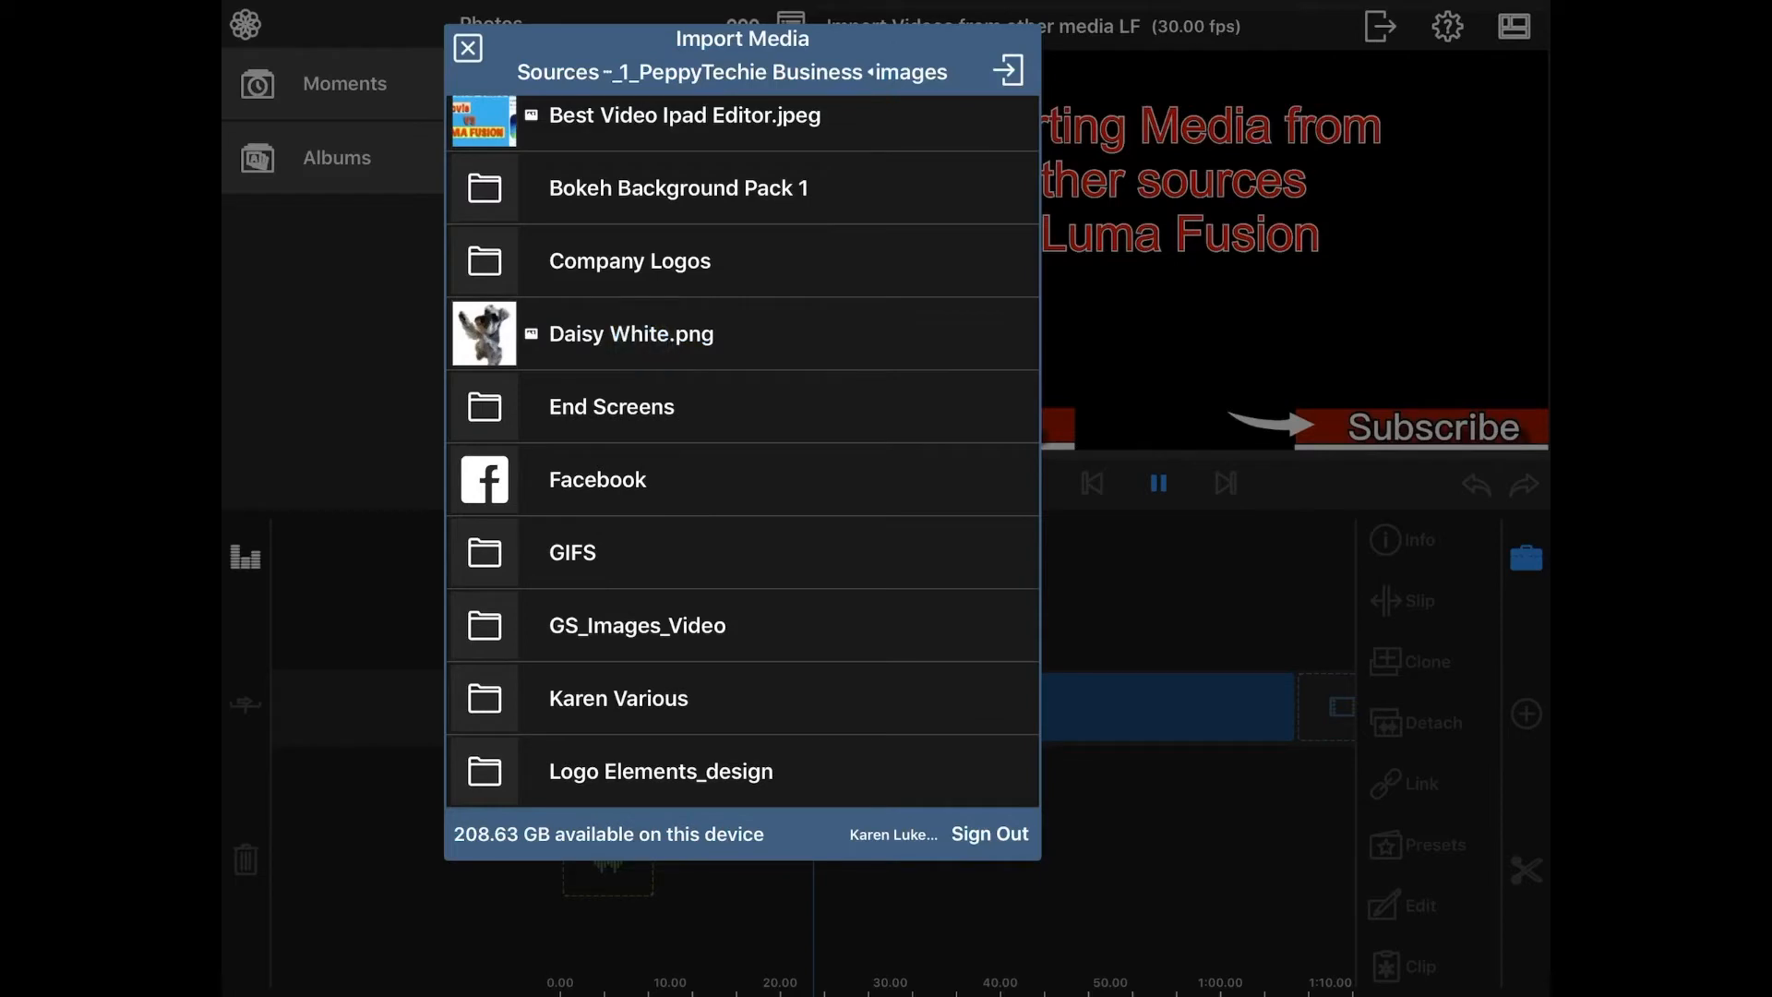
click(631, 332)
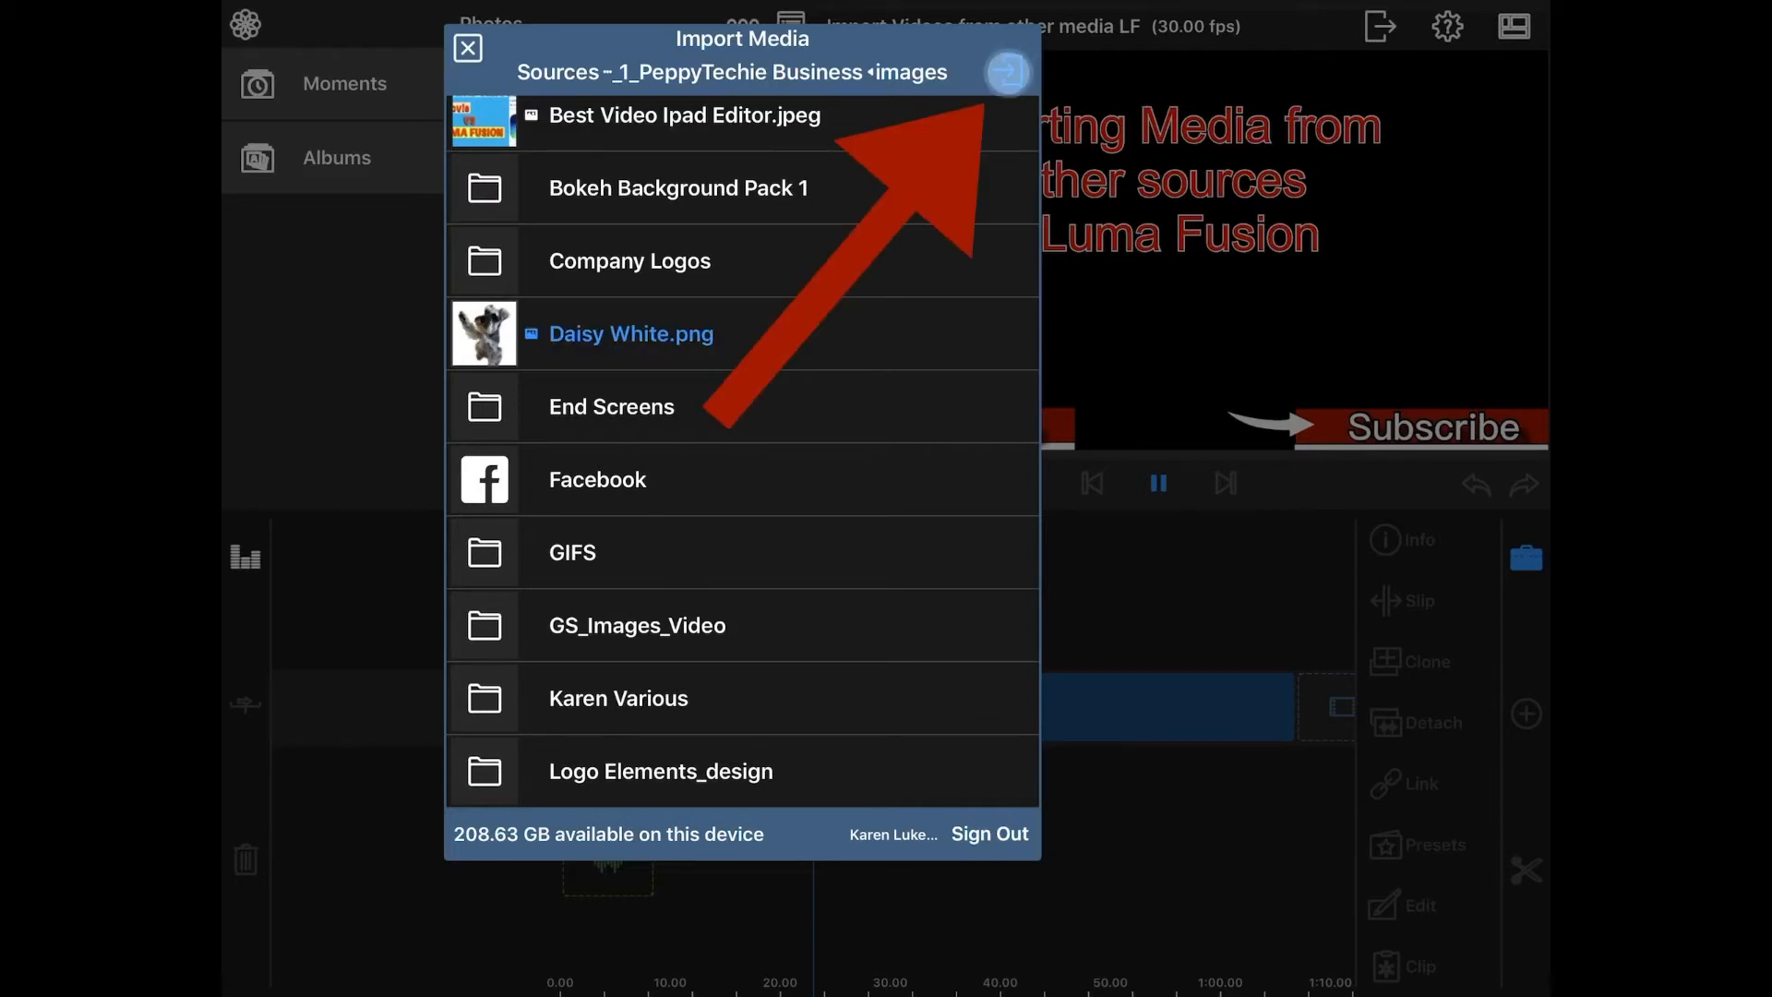
click(1004, 72)
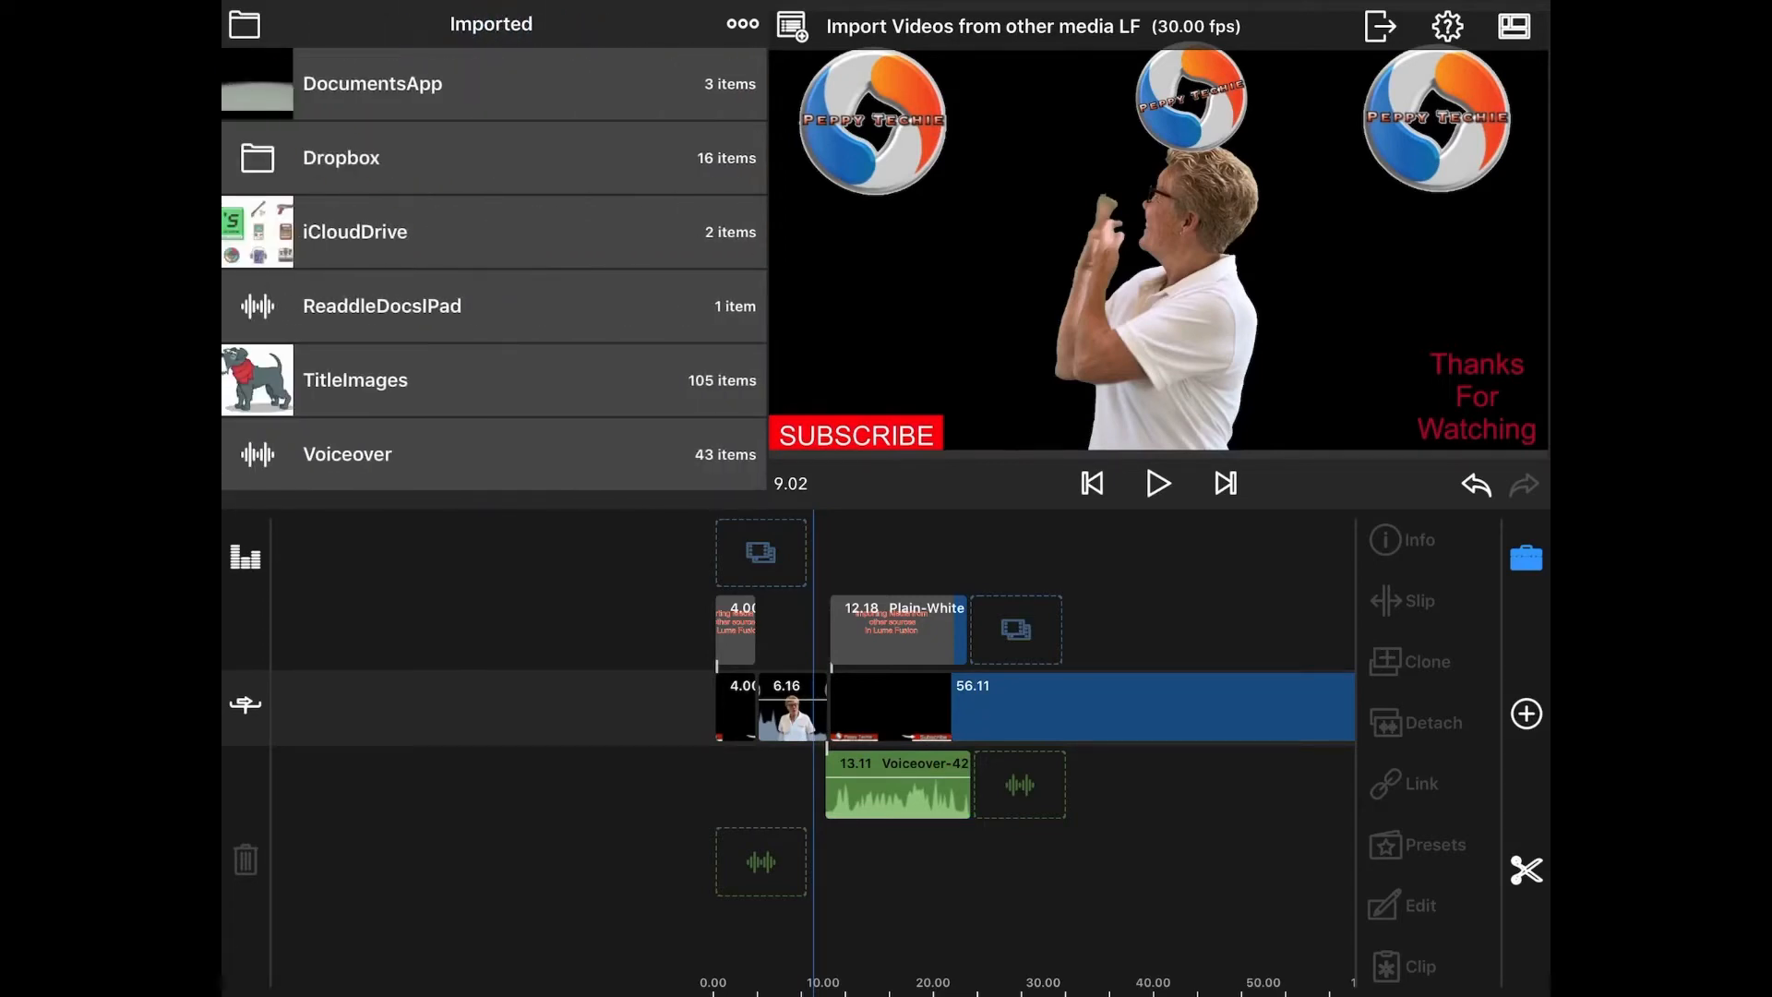
Step: Add Daisy White.png from the Imported Dropbox folder to the timeline as an overlay clip
click(244, 24)
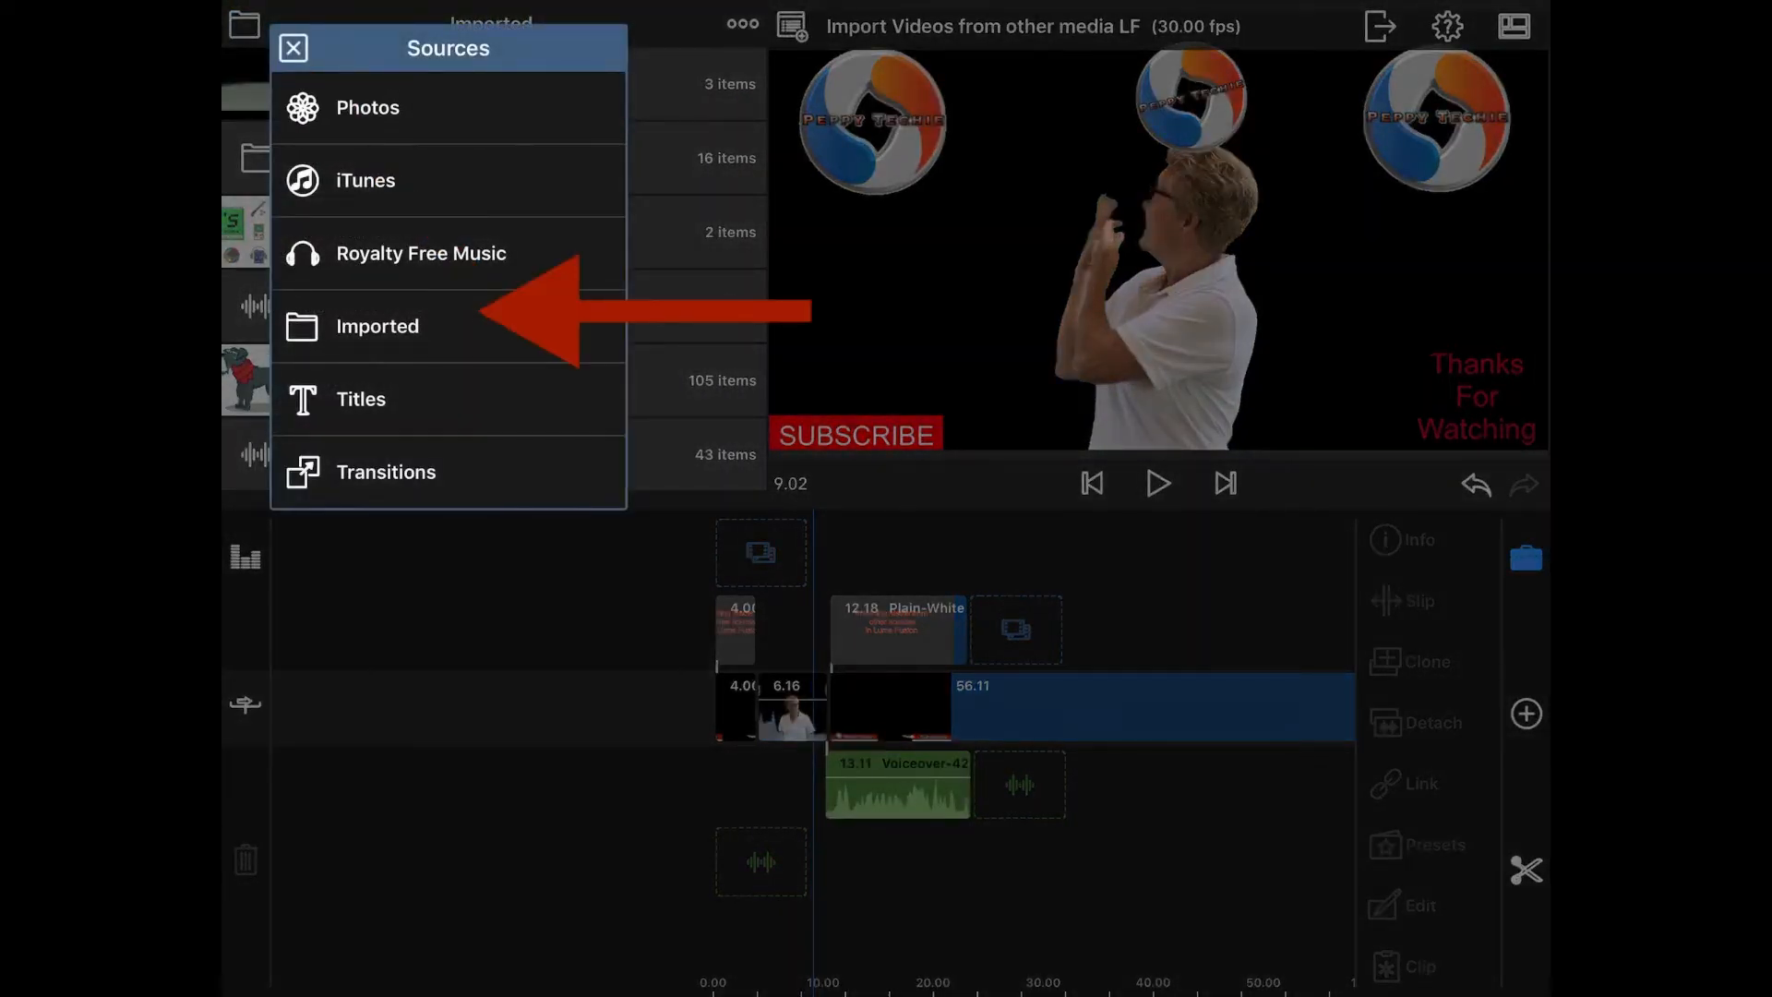
click(376, 327)
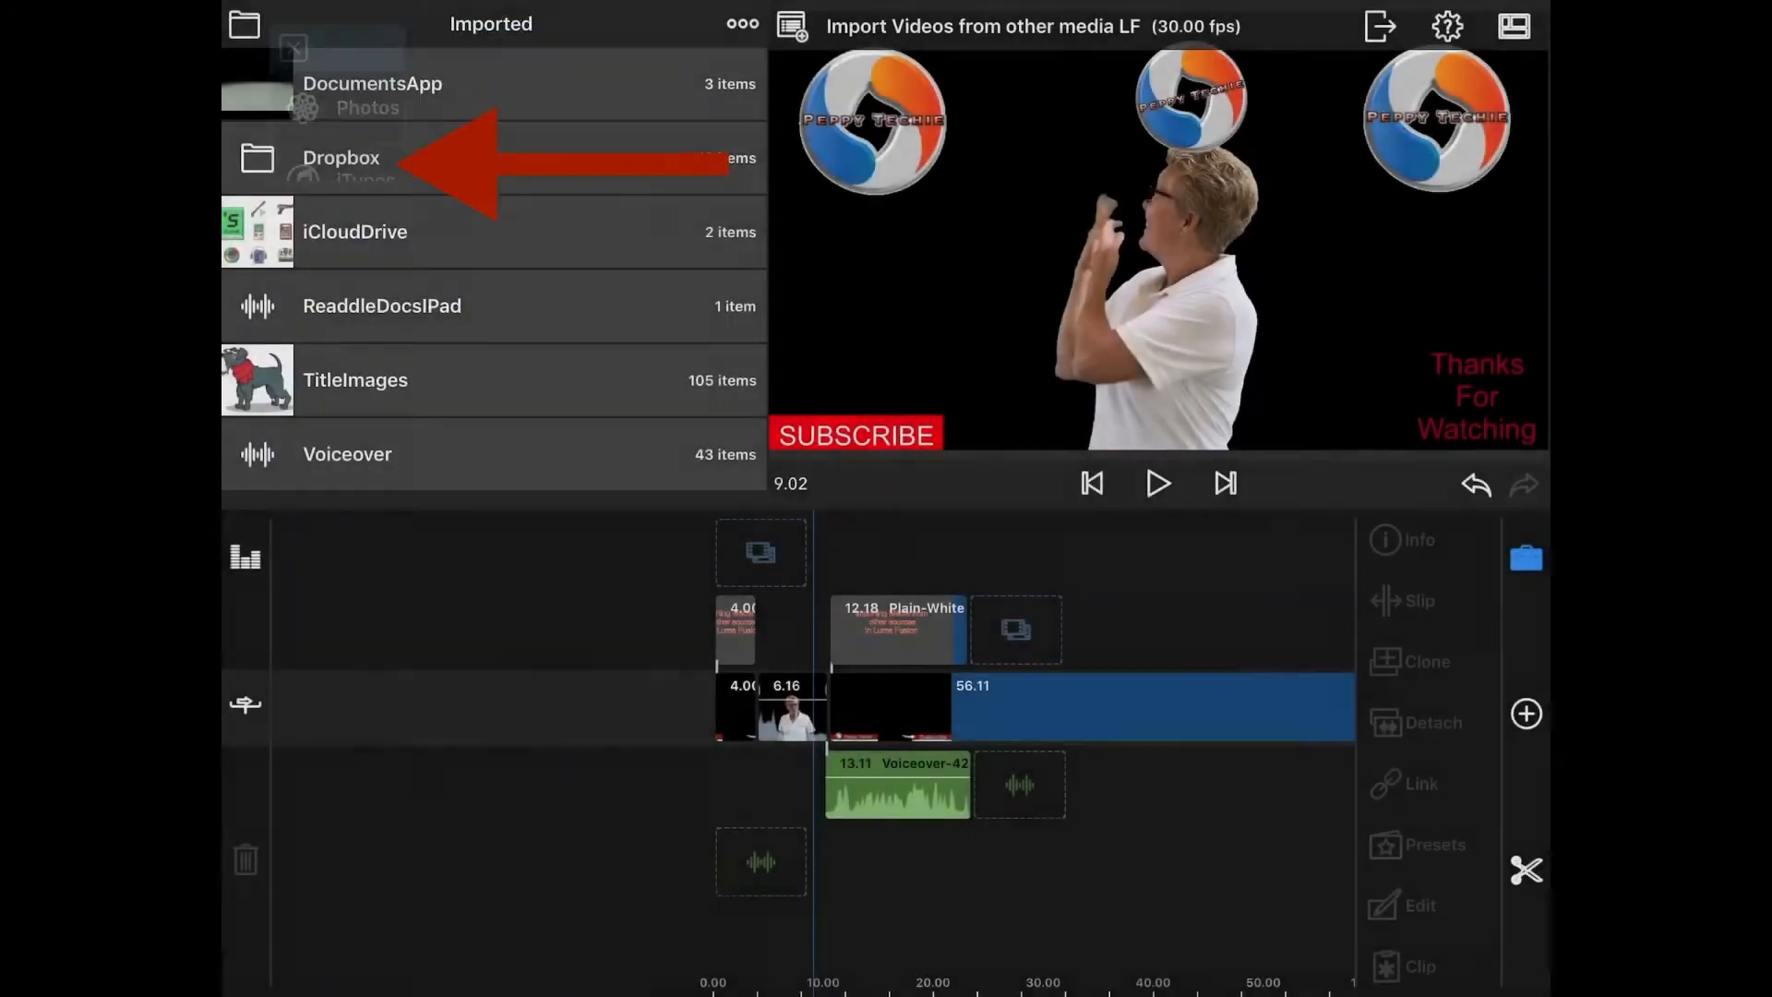
click(340, 156)
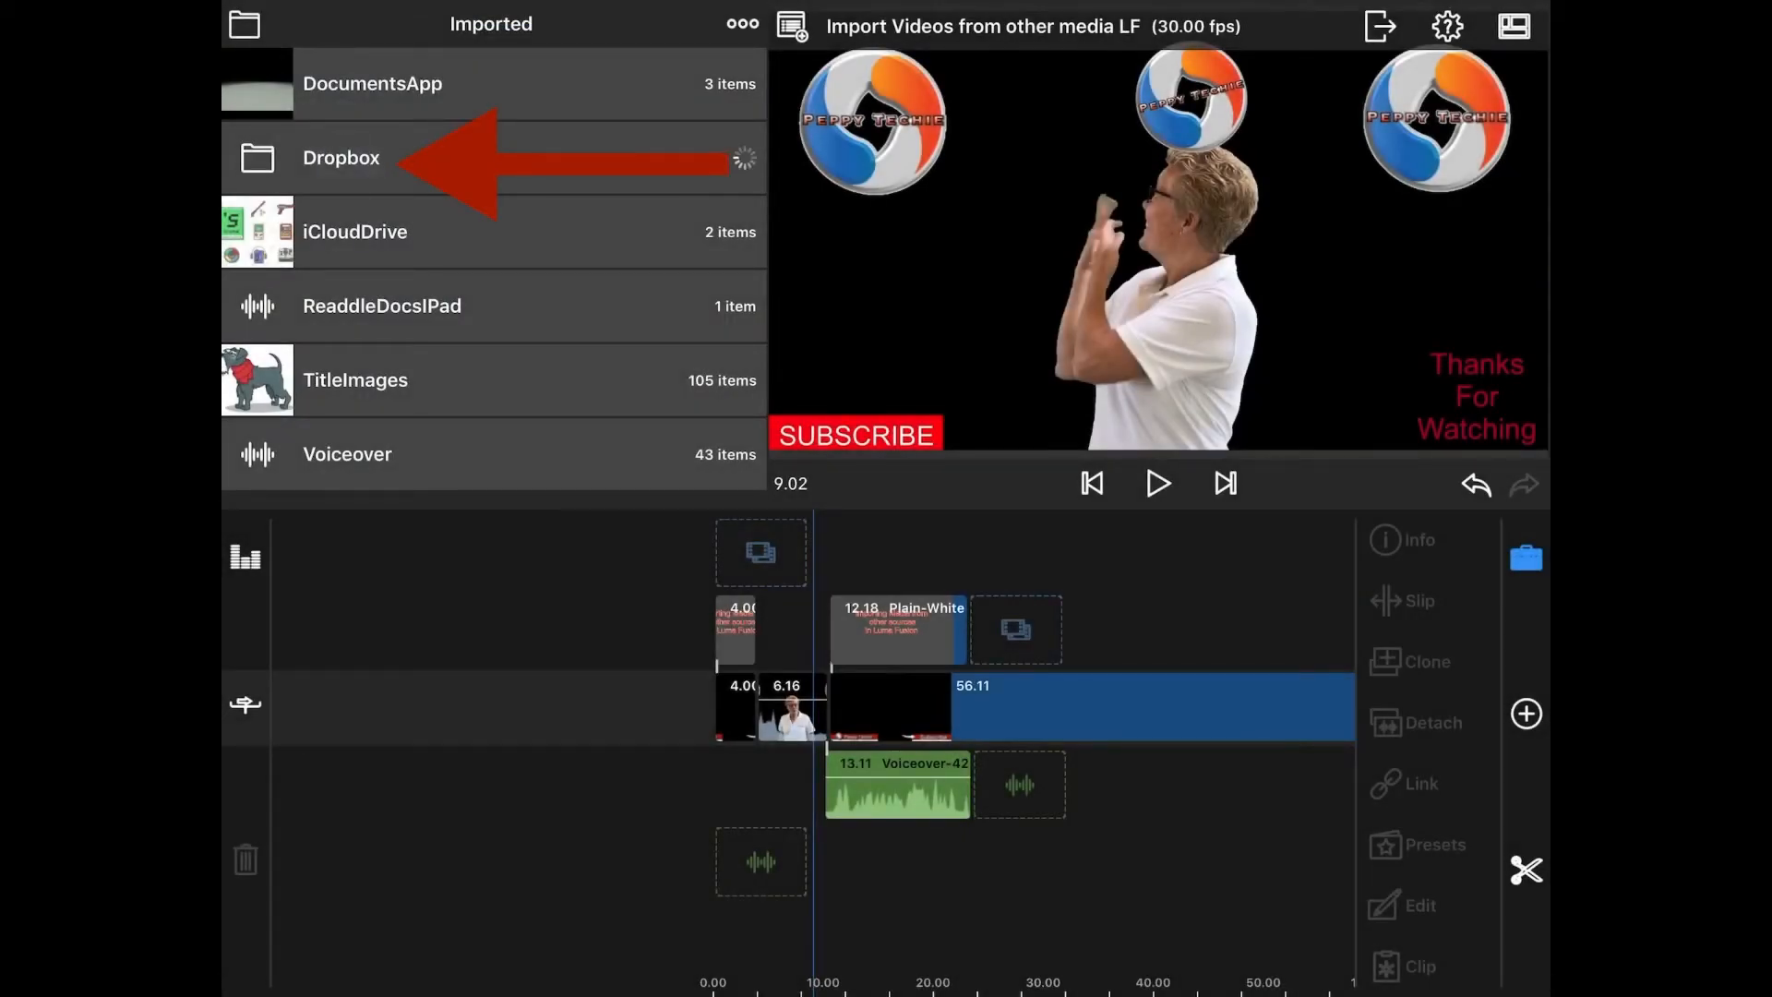
click(340, 156)
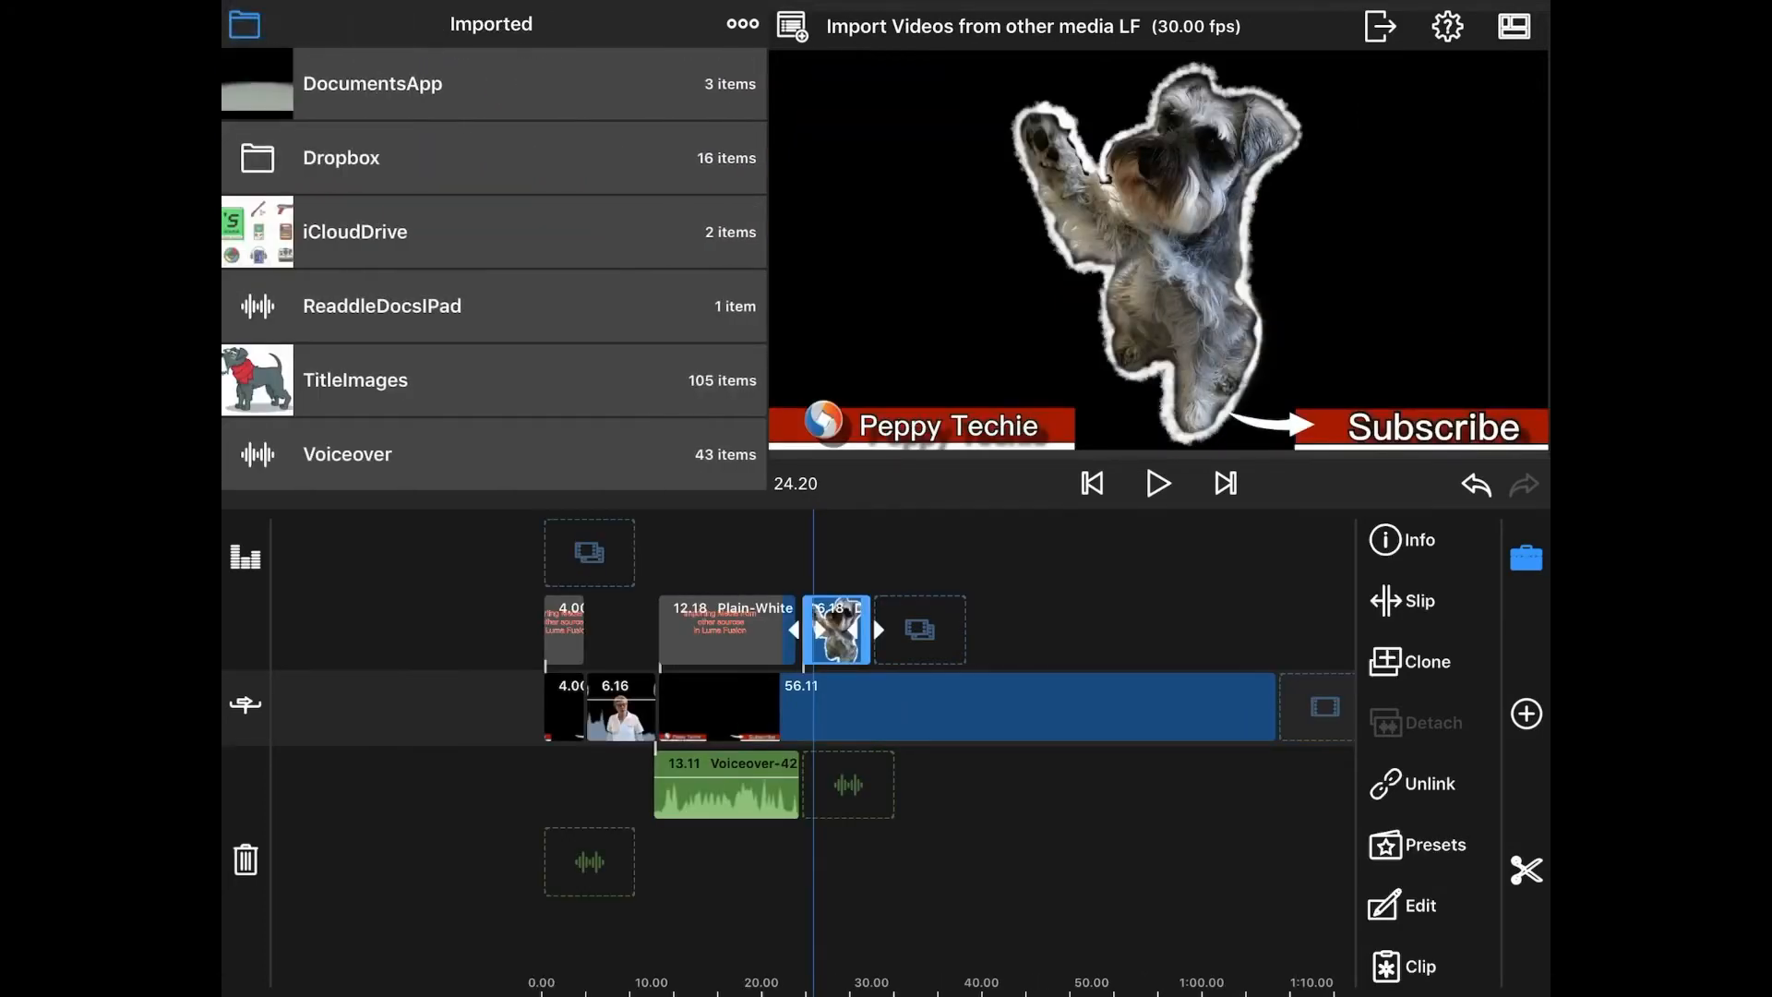
click(244, 24)
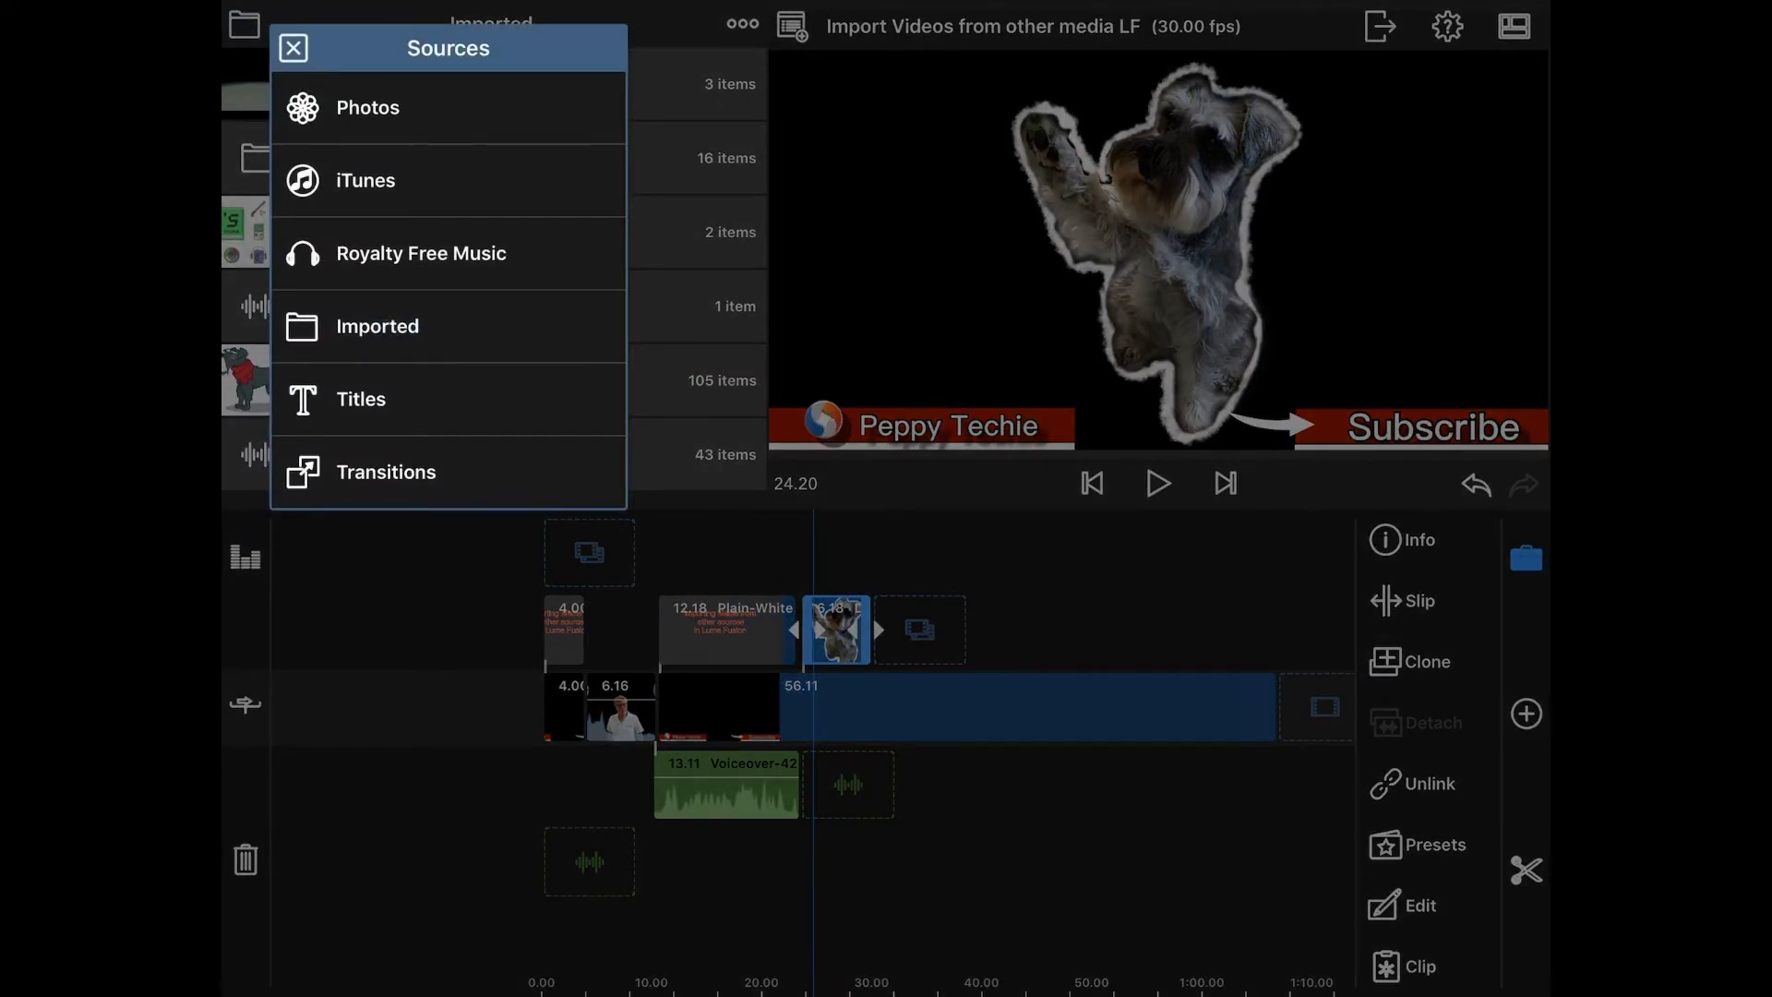
click(292, 48)
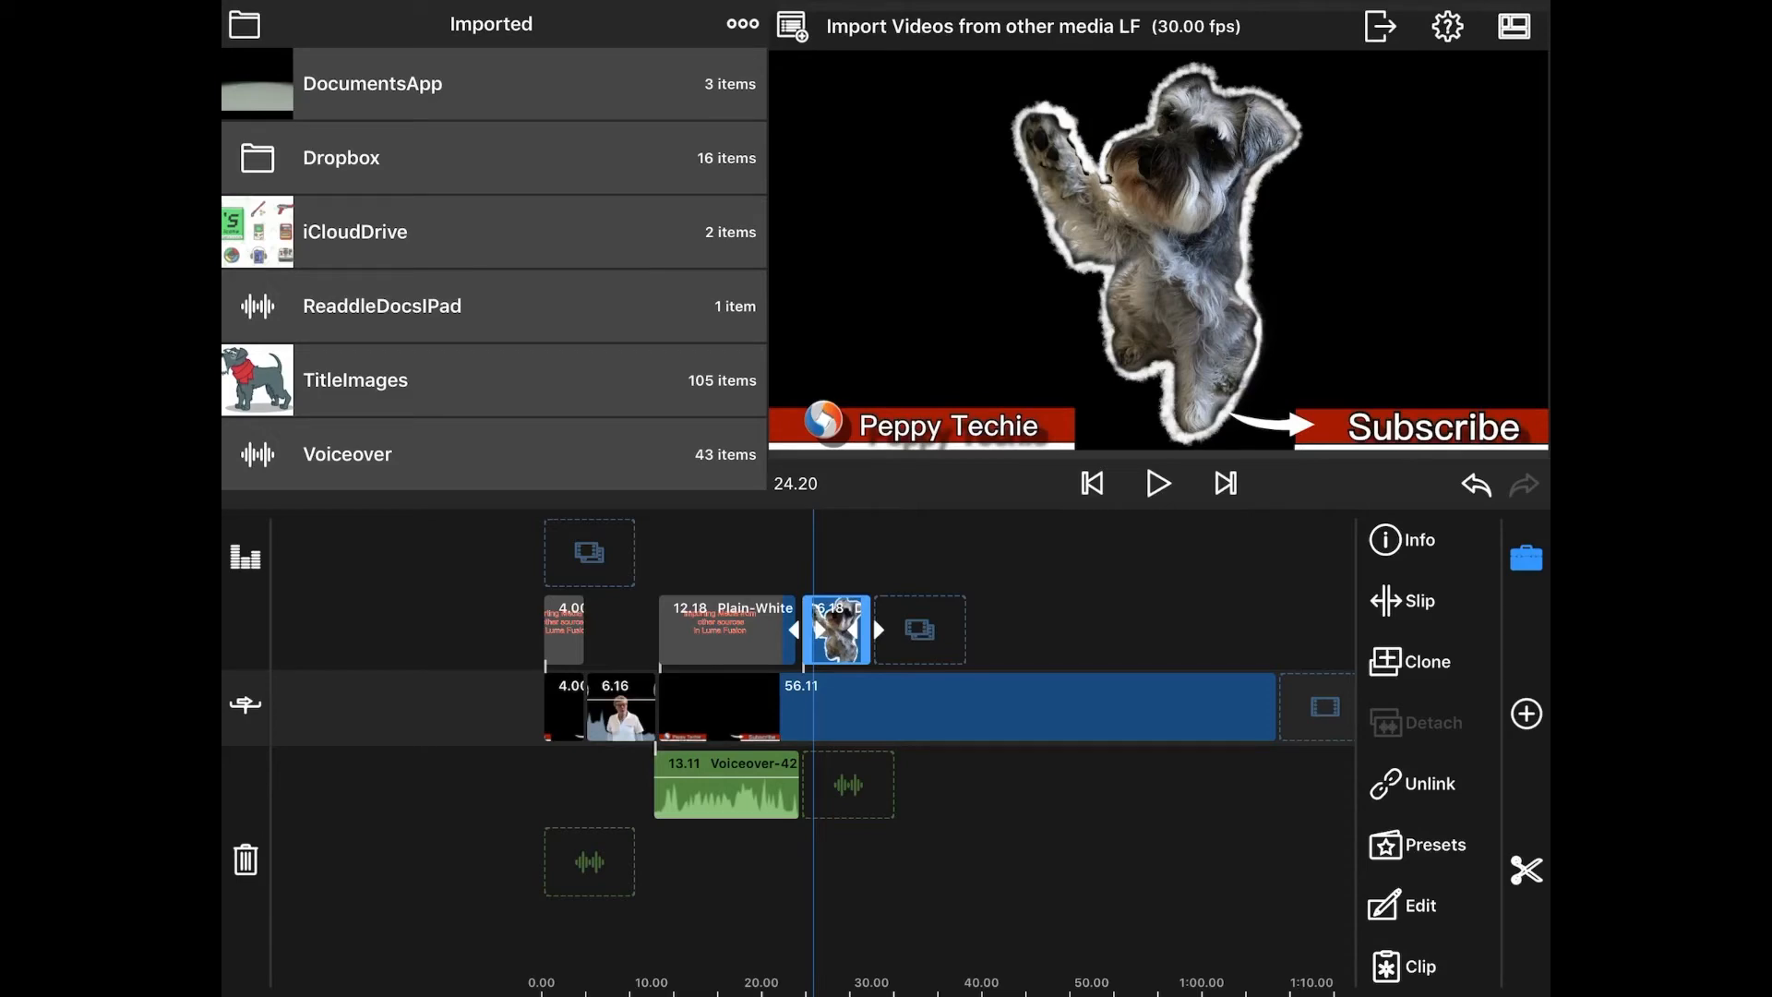
Step: Search 'files' in Spotlight and launch the Files app
key(home)
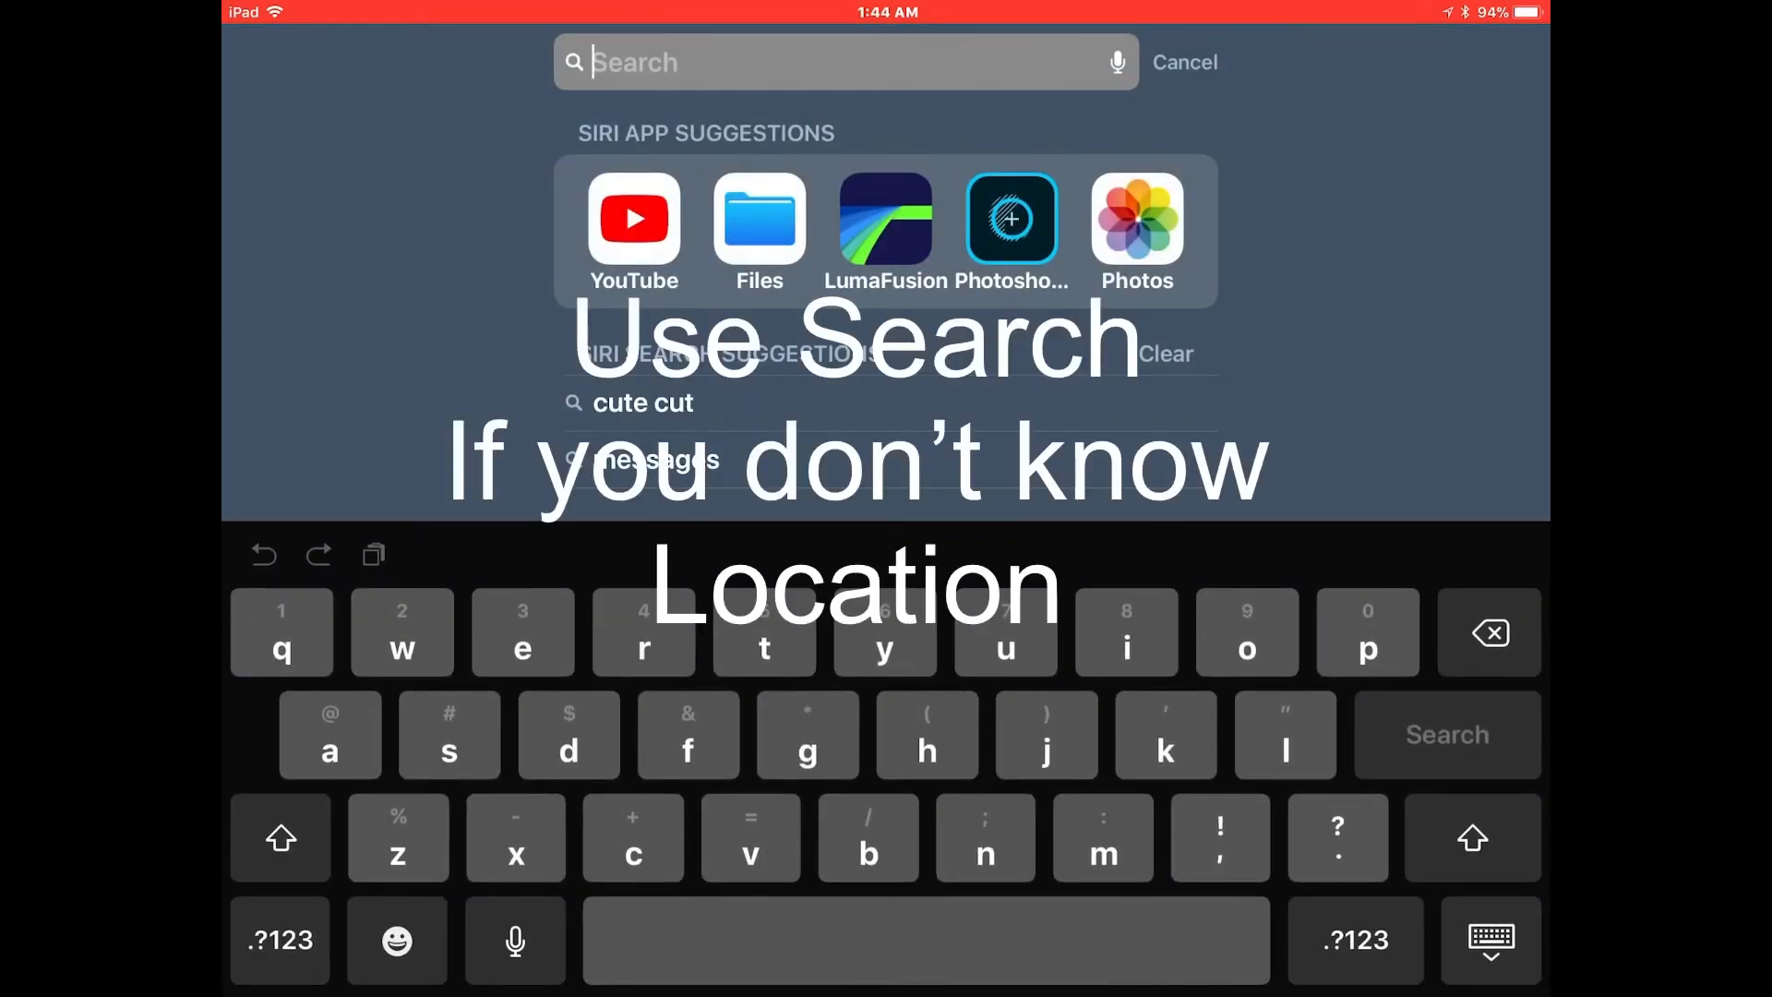
text(i)
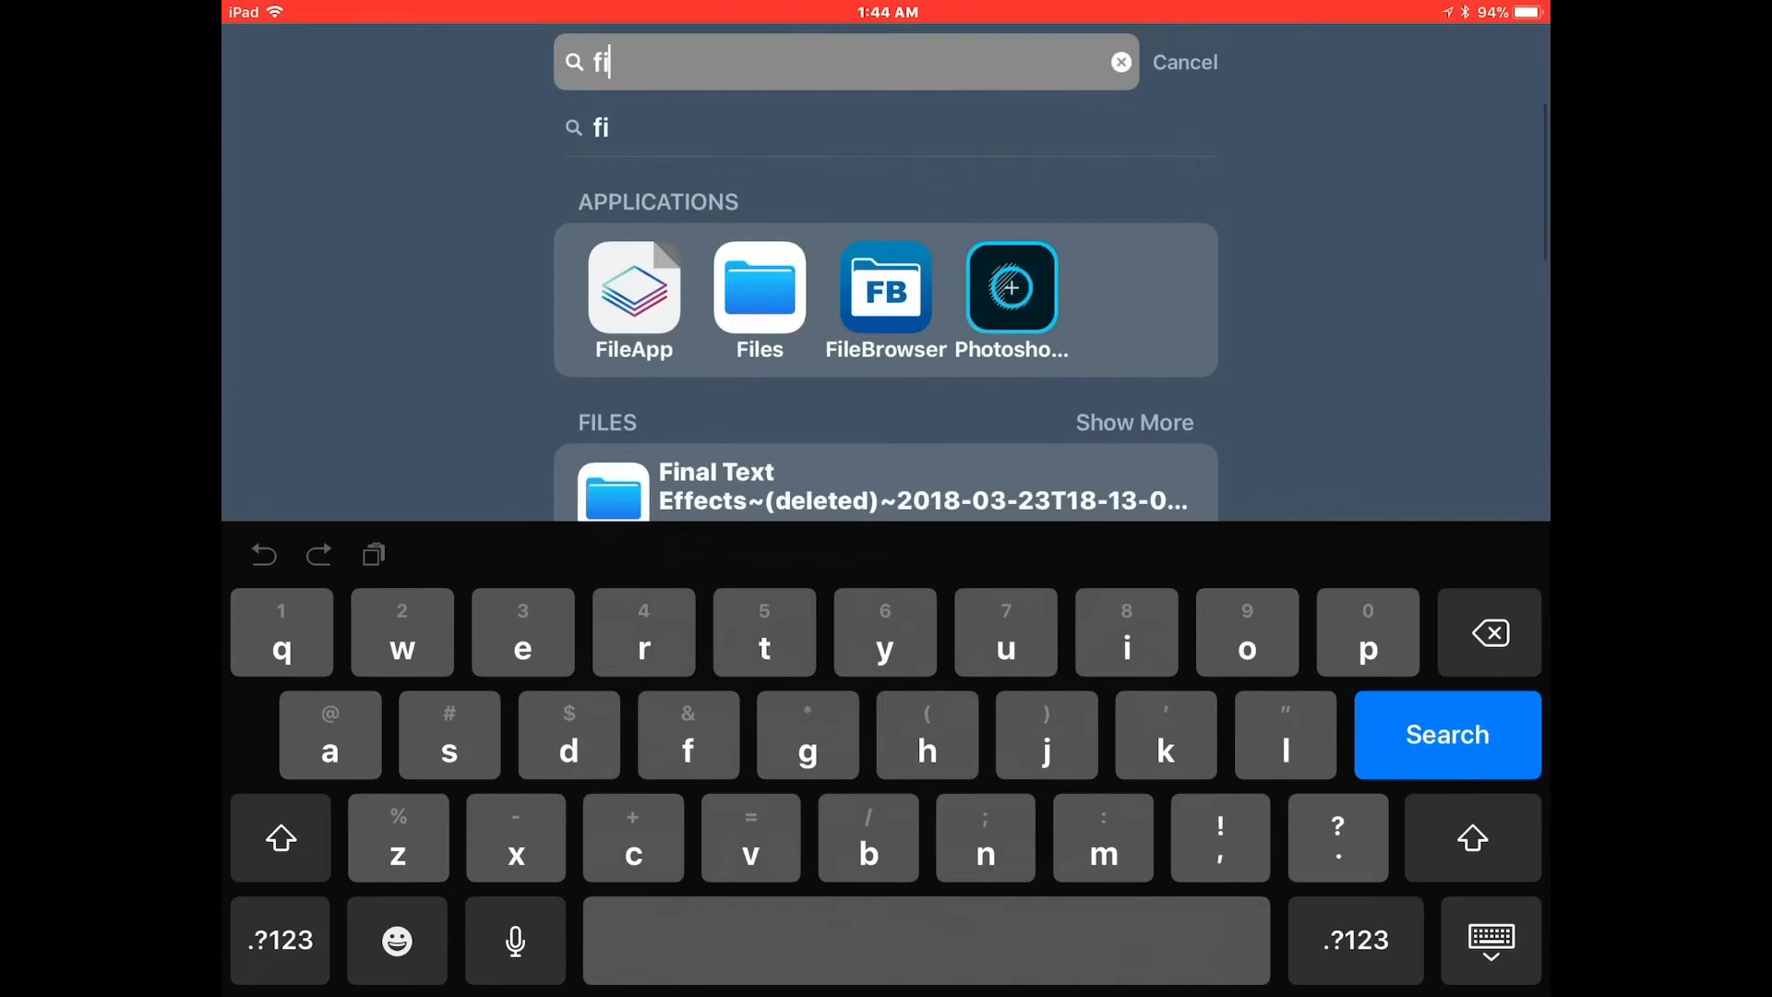
text(les)
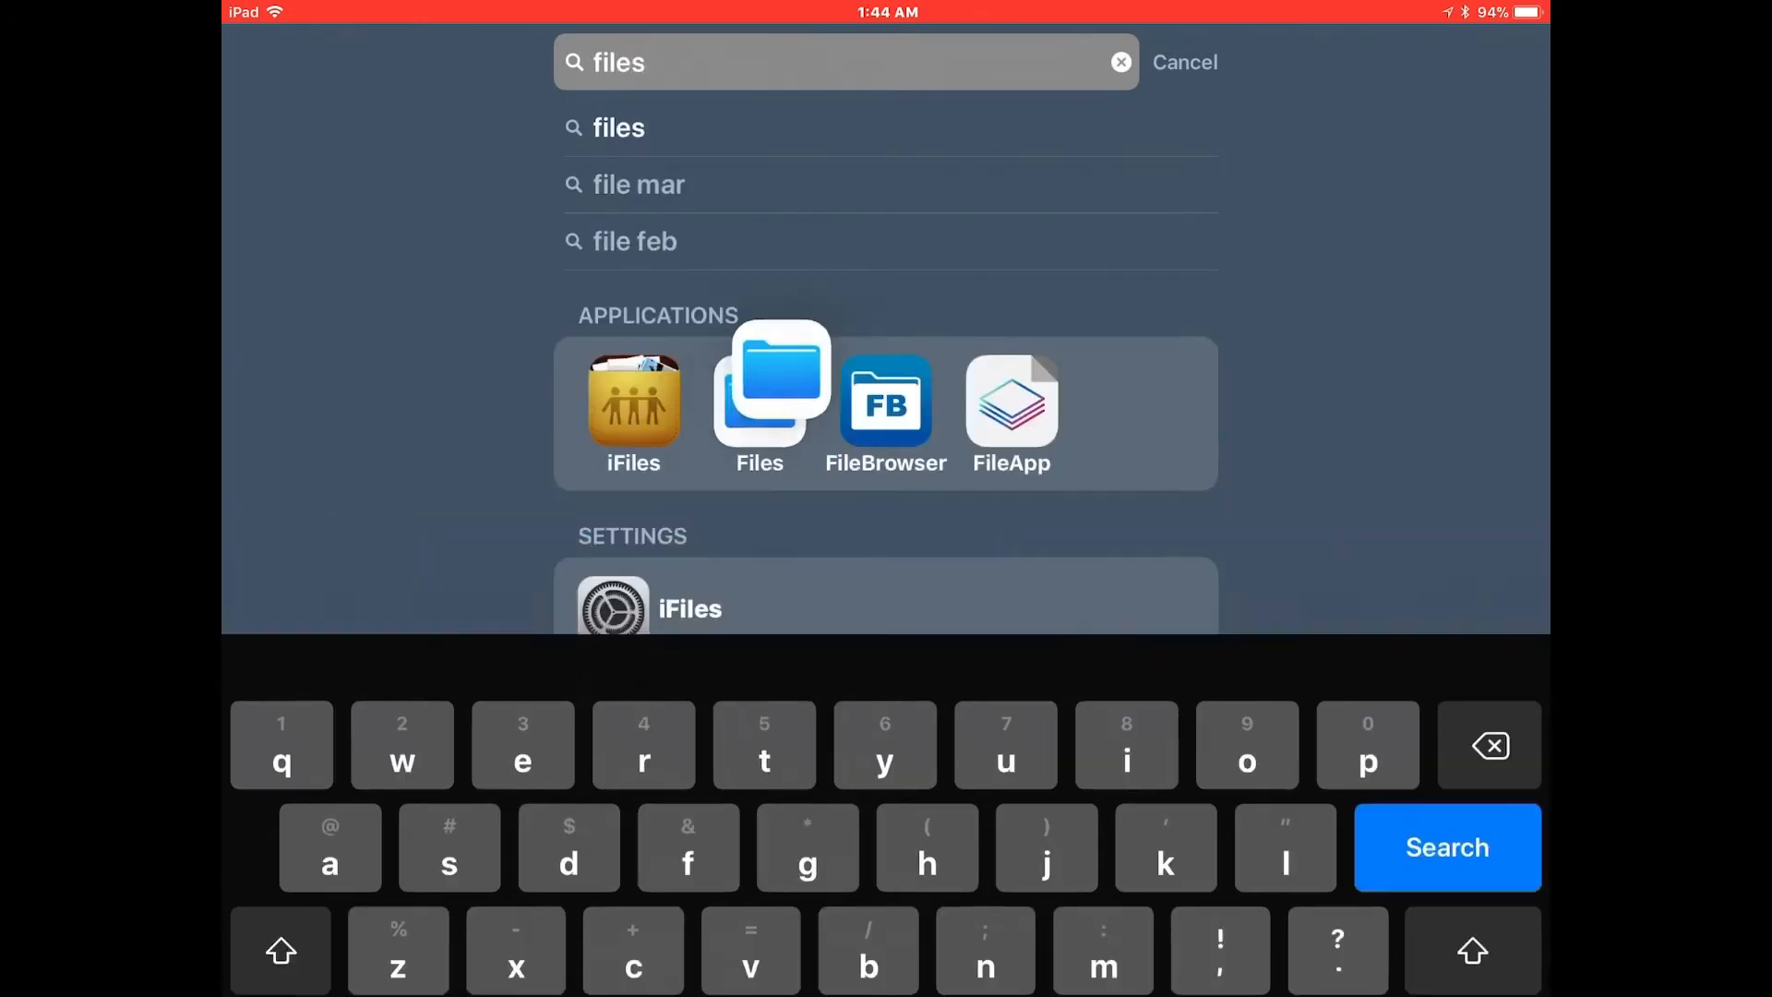
click(1446, 848)
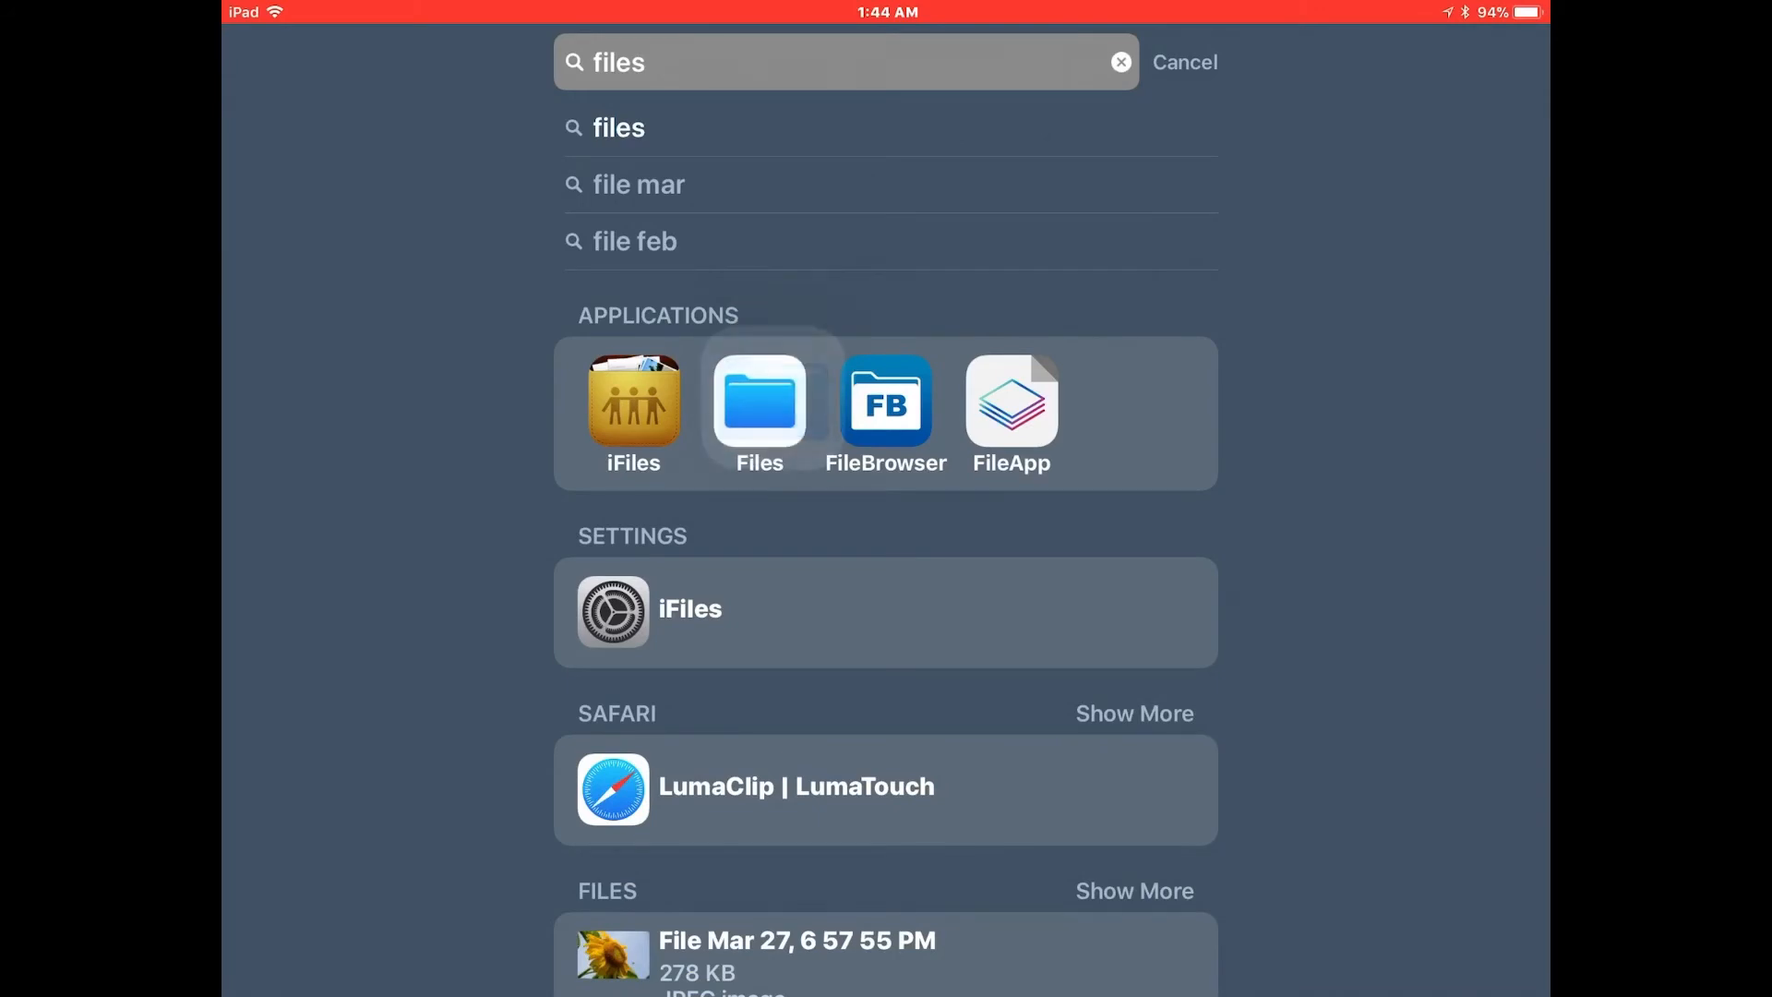
click(758, 401)
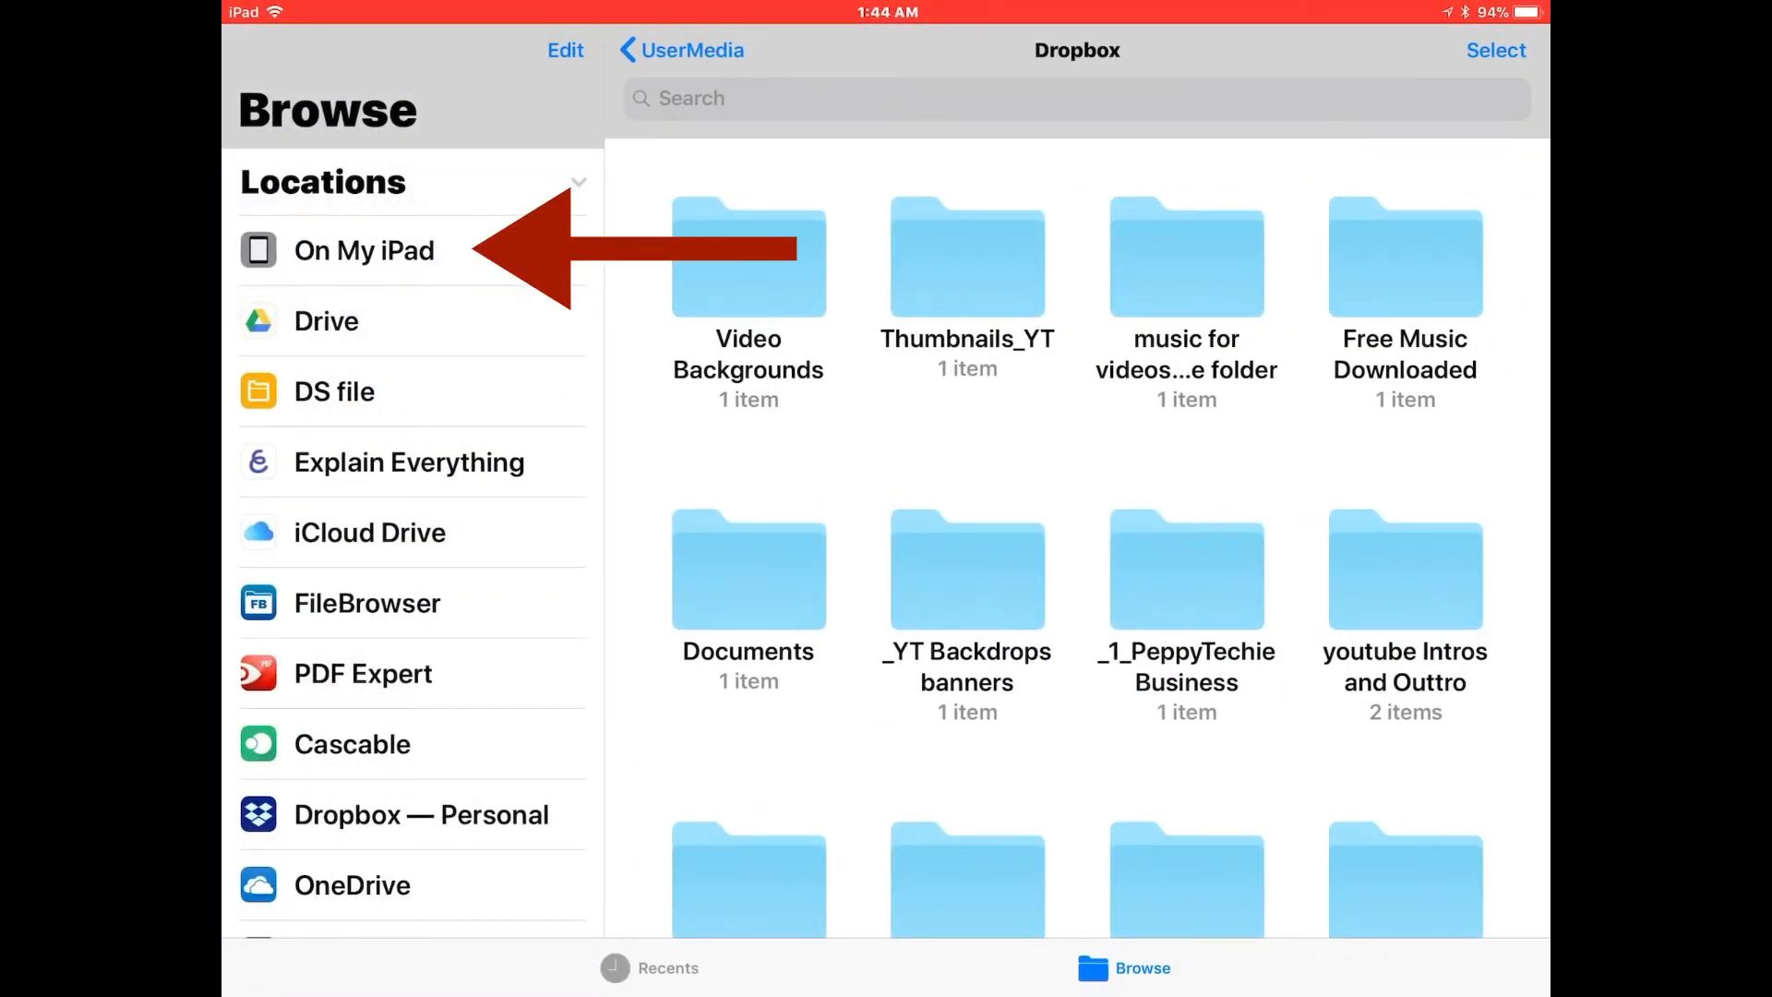
Step: Navigate On My iPad > LumaFusion > UserMedia > Dropbox in the Files app
click(363, 250)
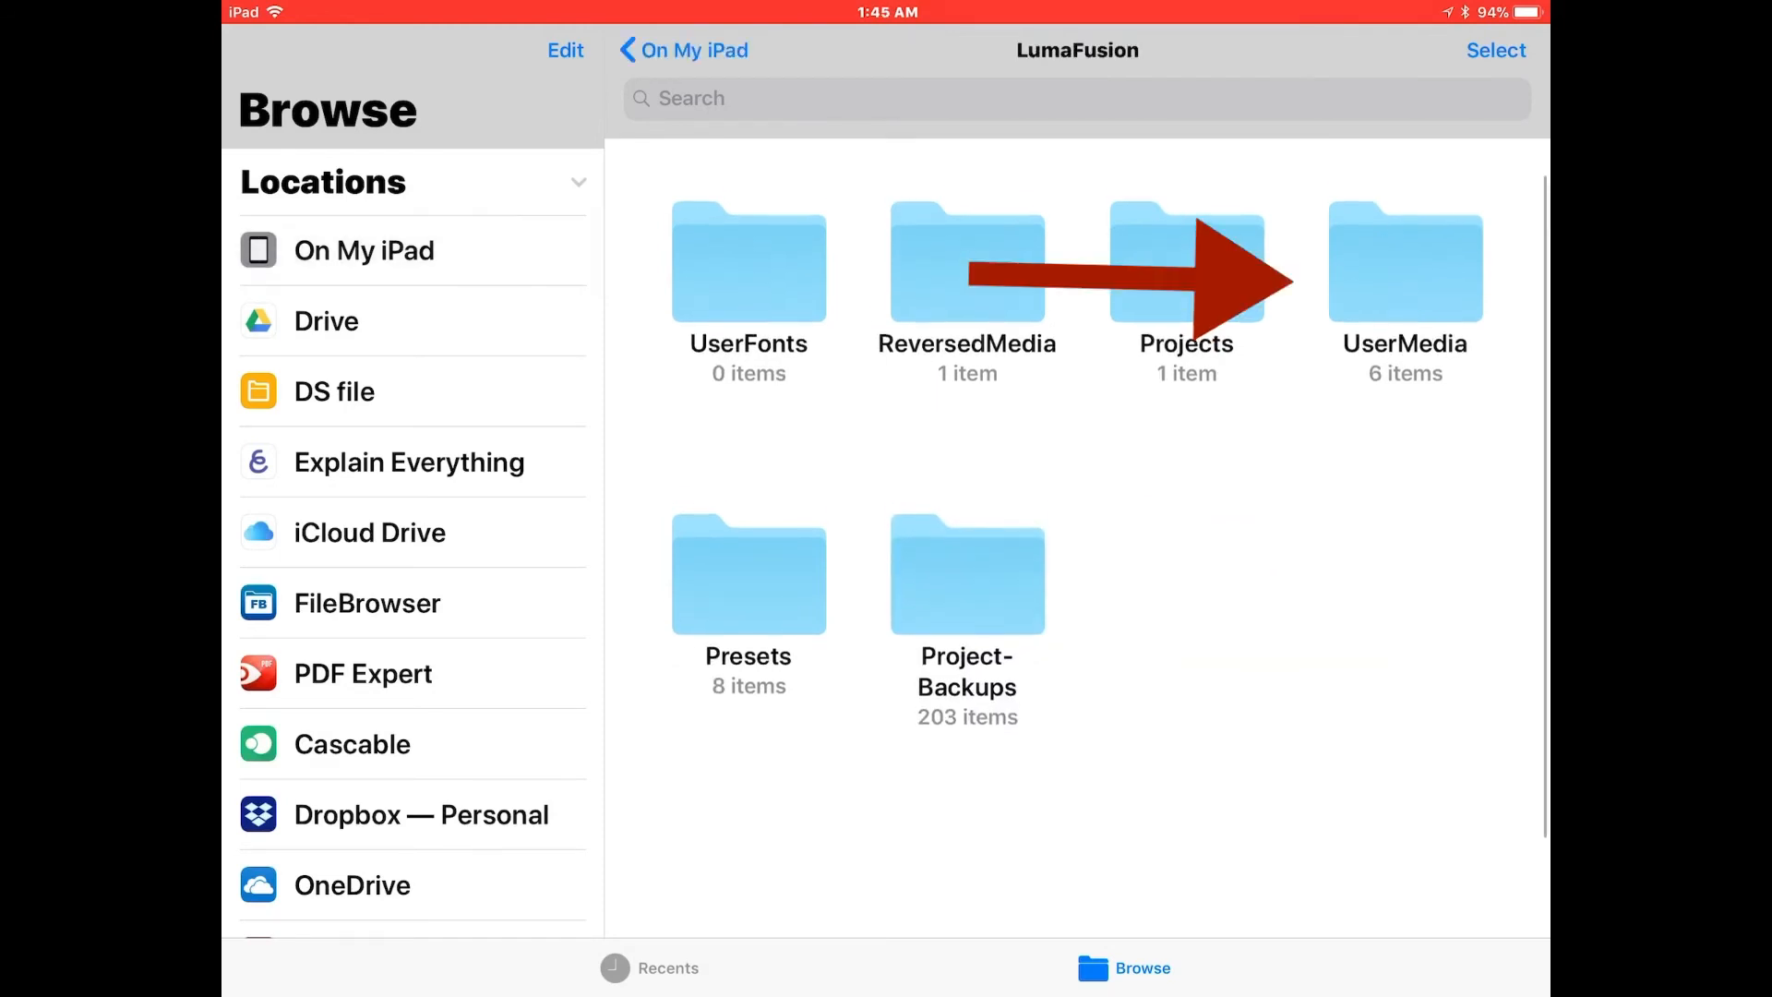
click(1405, 260)
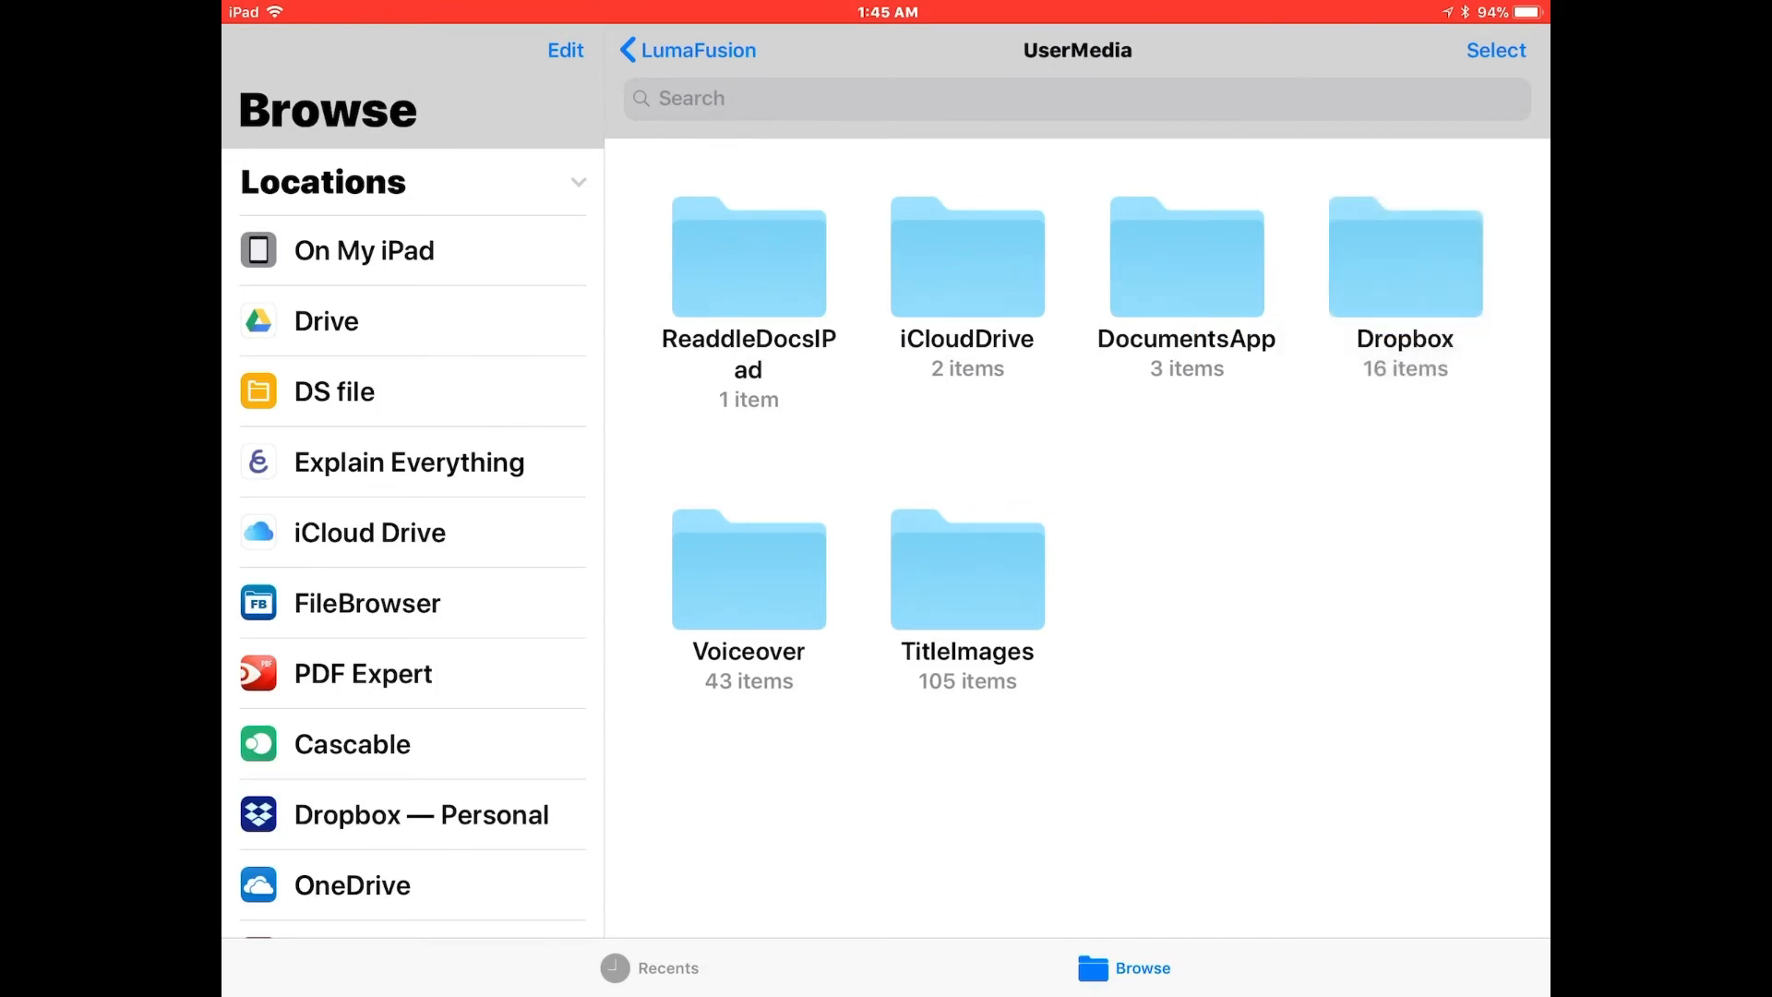
click(1405, 259)
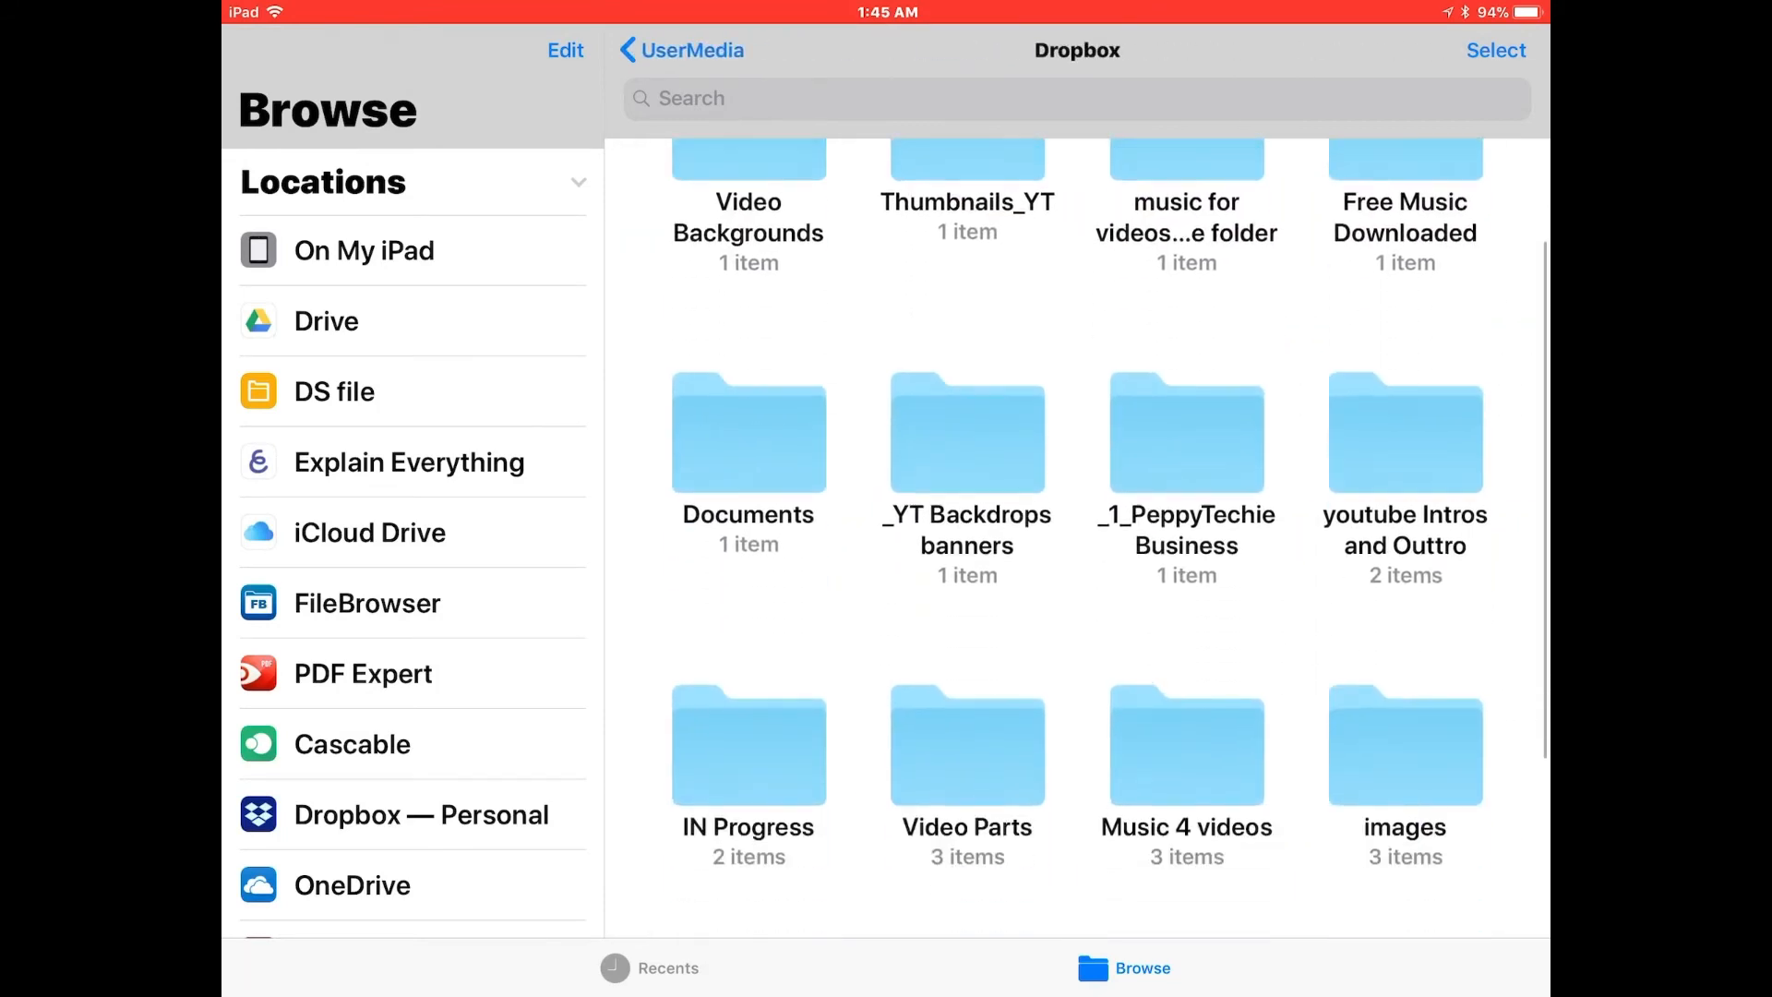
scroll(down, 3)
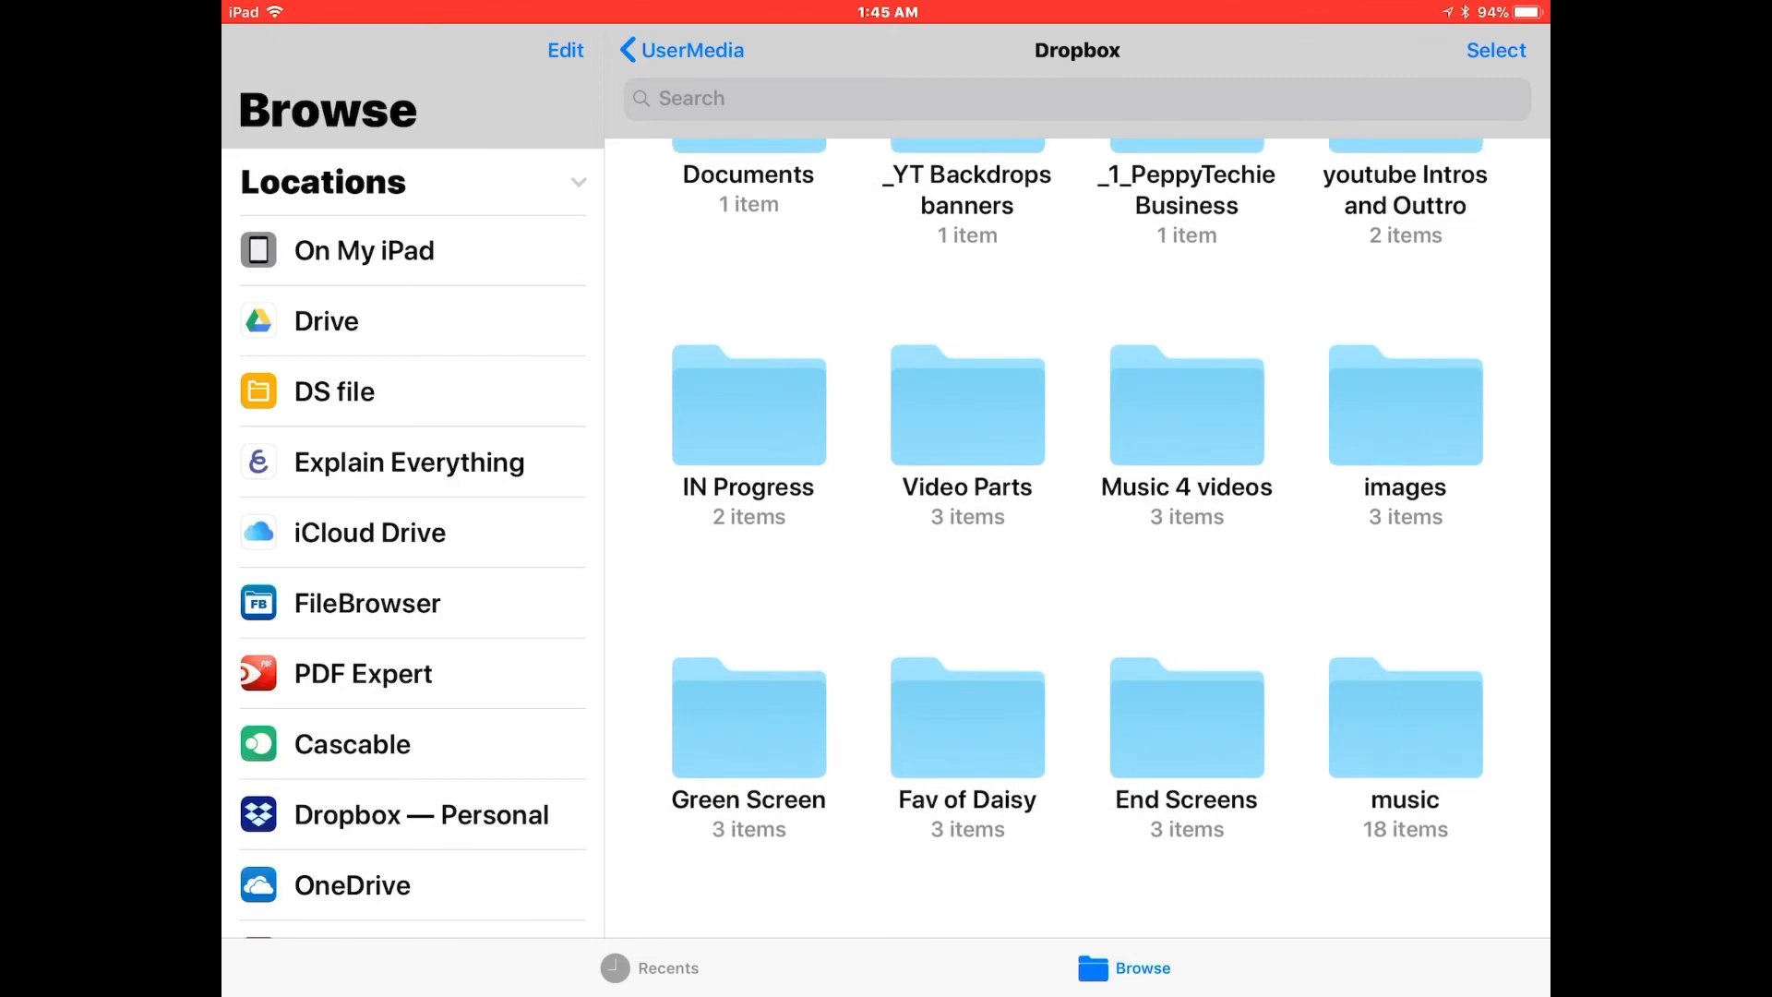
click(1404, 718)
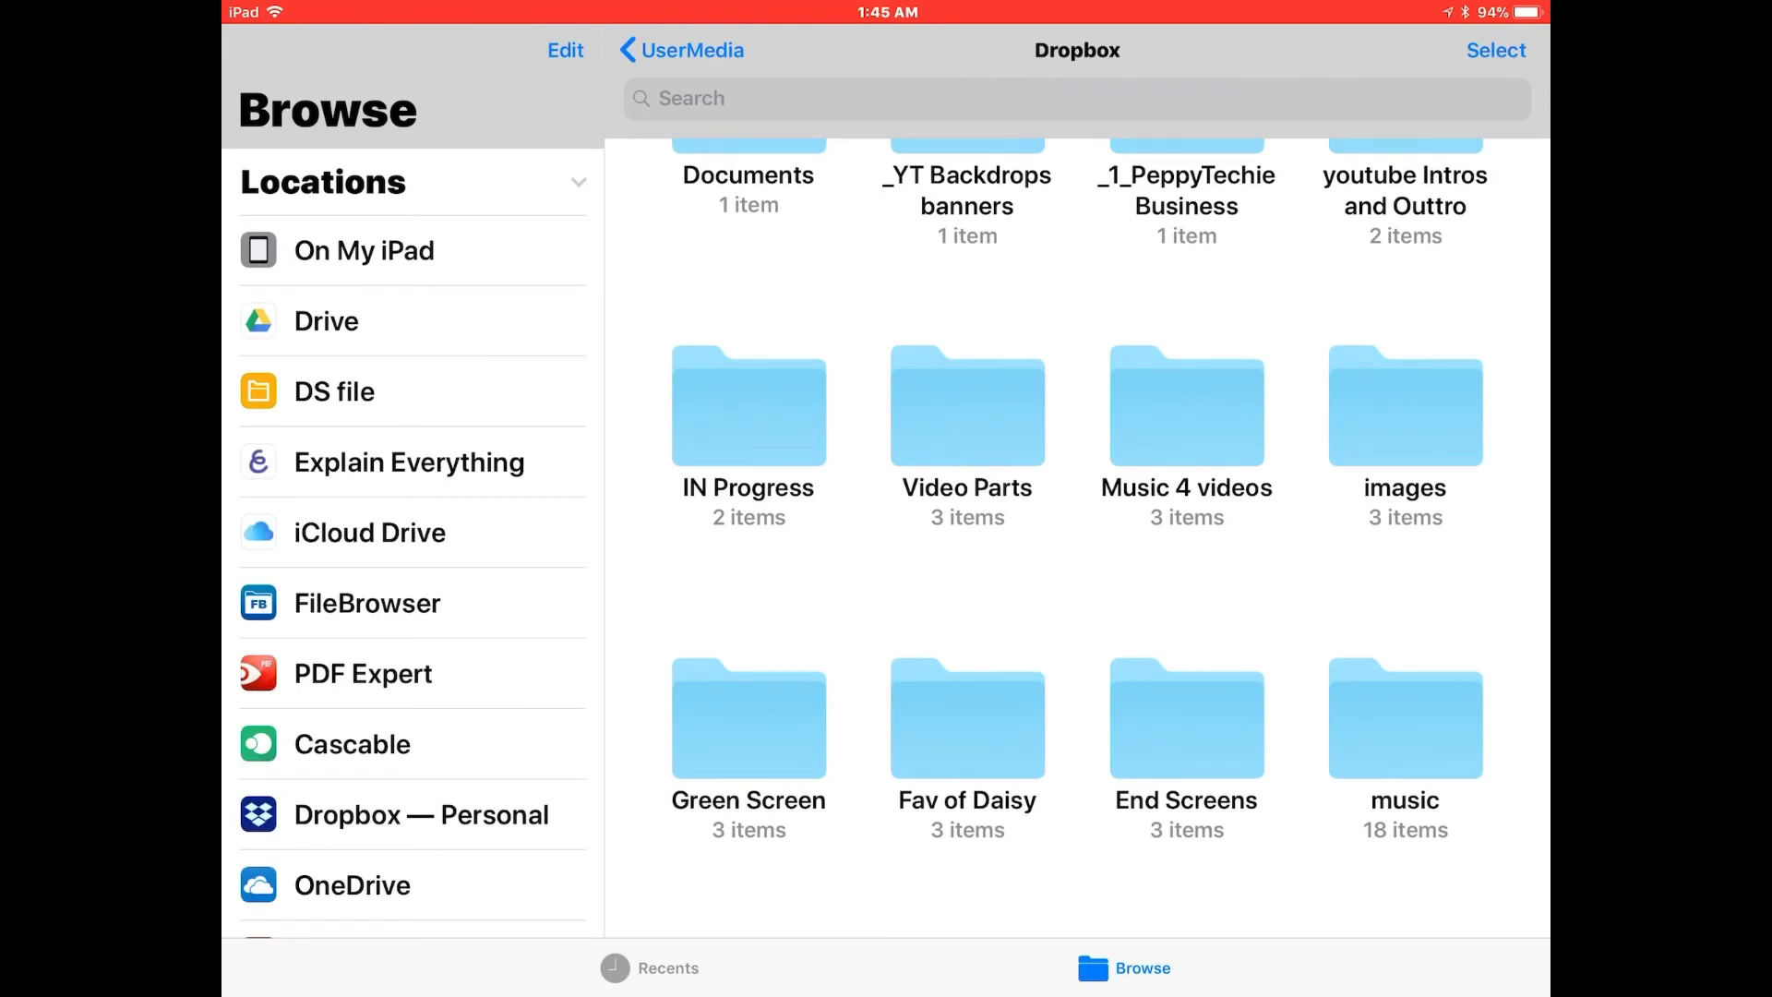
Step: View the Video Parts folder's three clips, then return to LumaFusion's Imported library
click(966, 406)
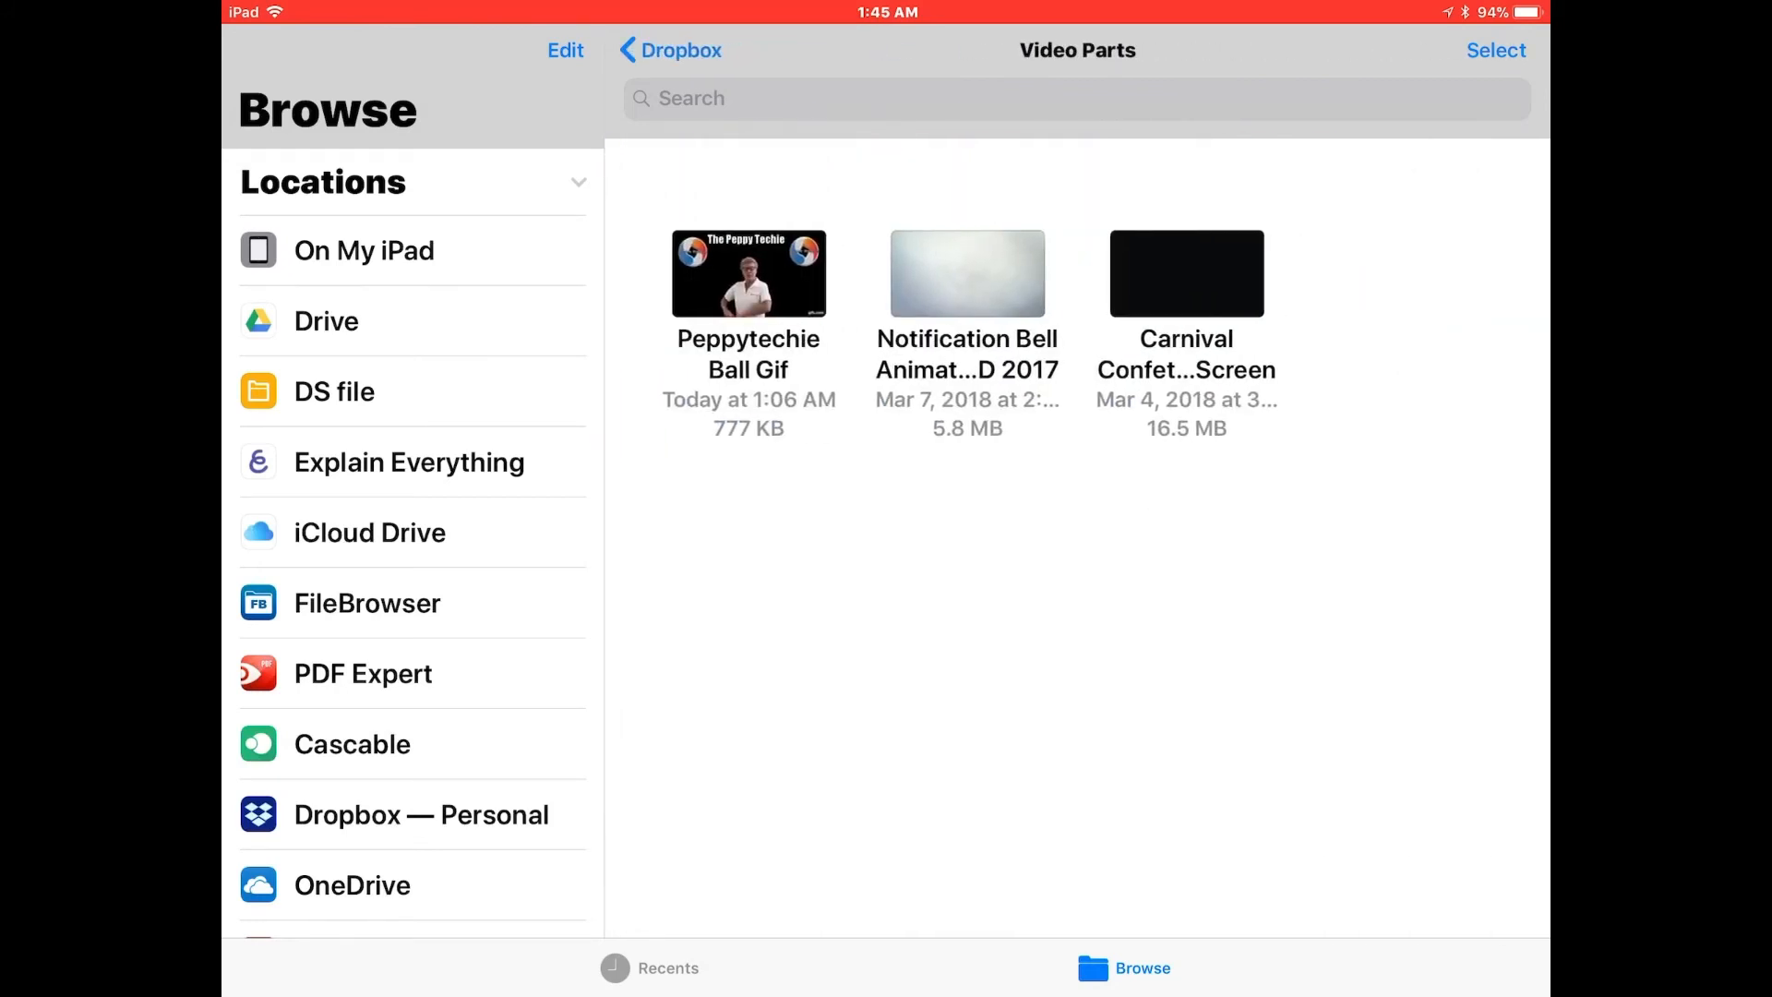
click(1497, 49)
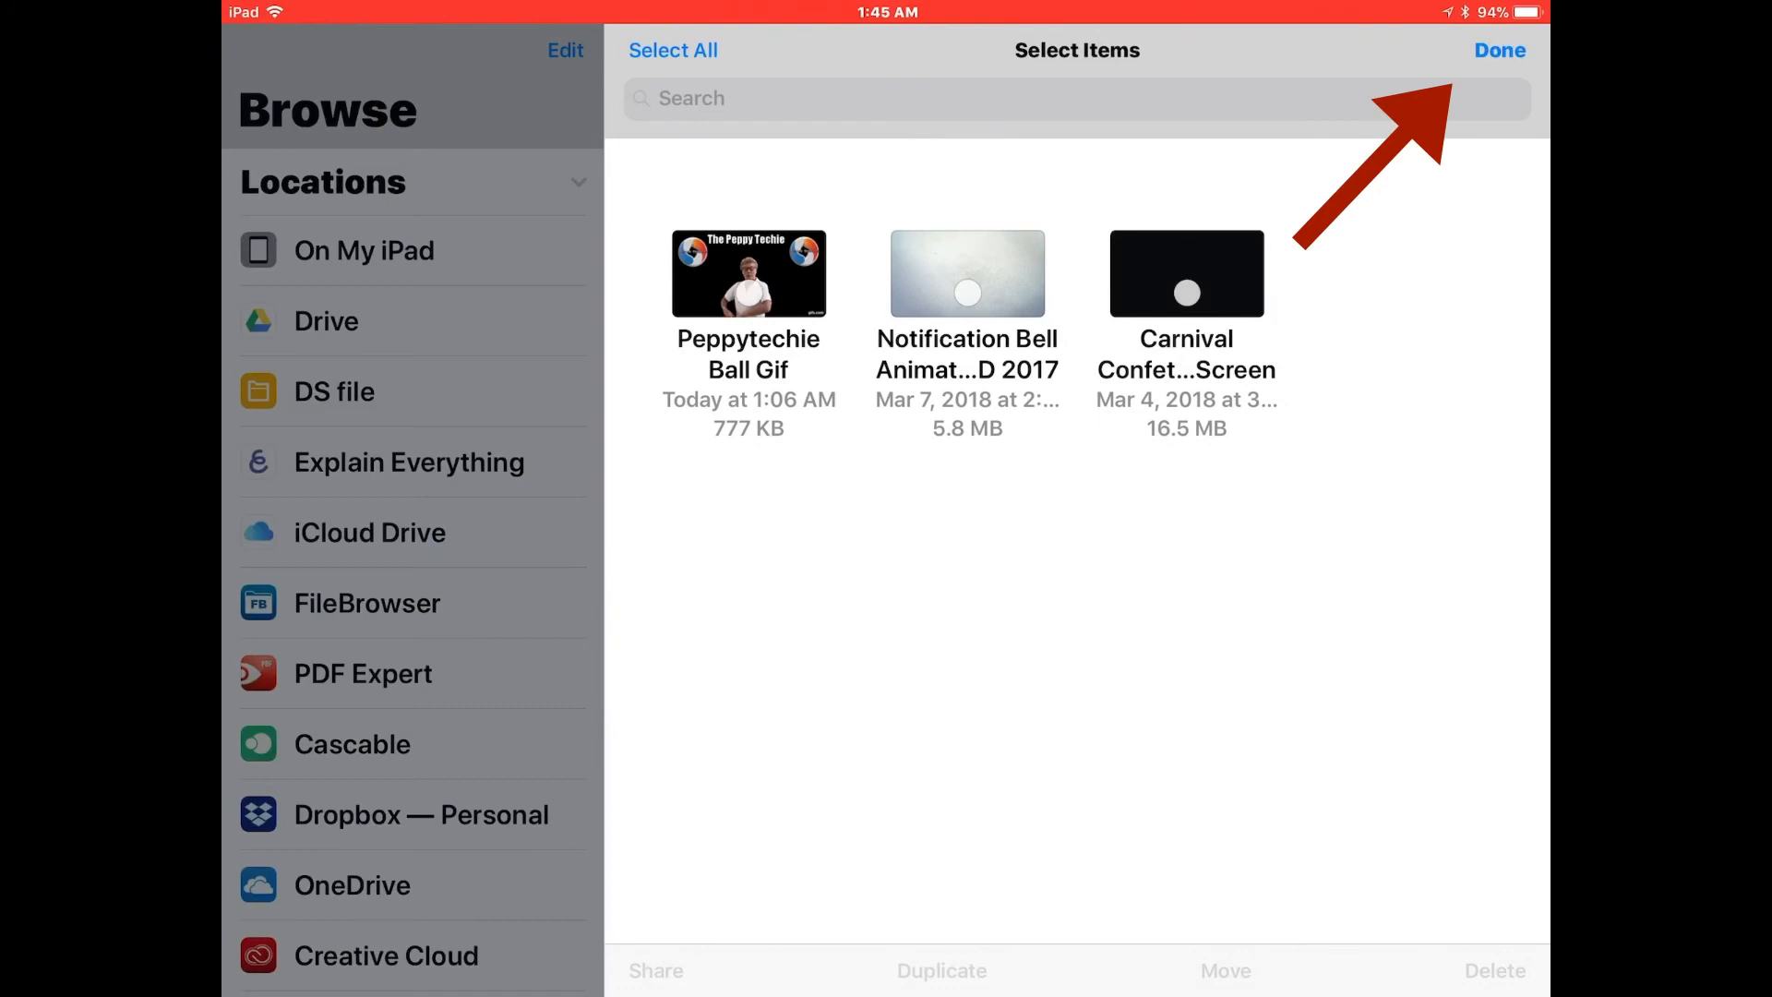
click(1185, 273)
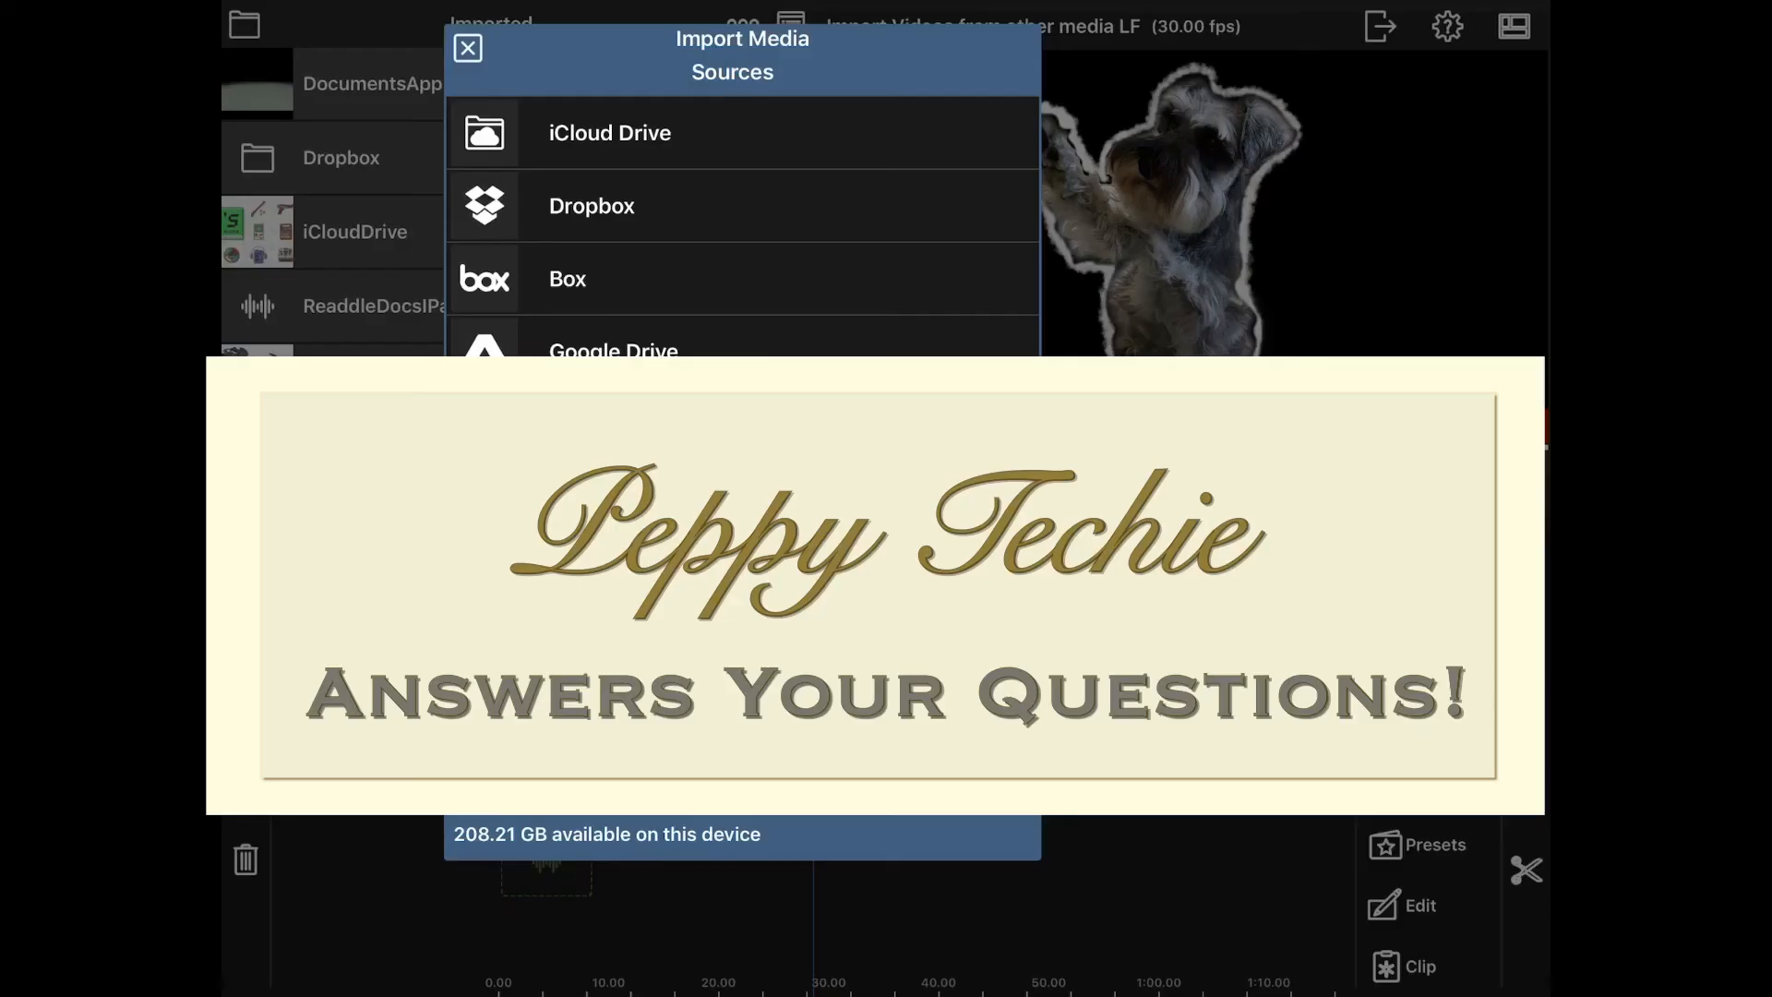
click(467, 48)
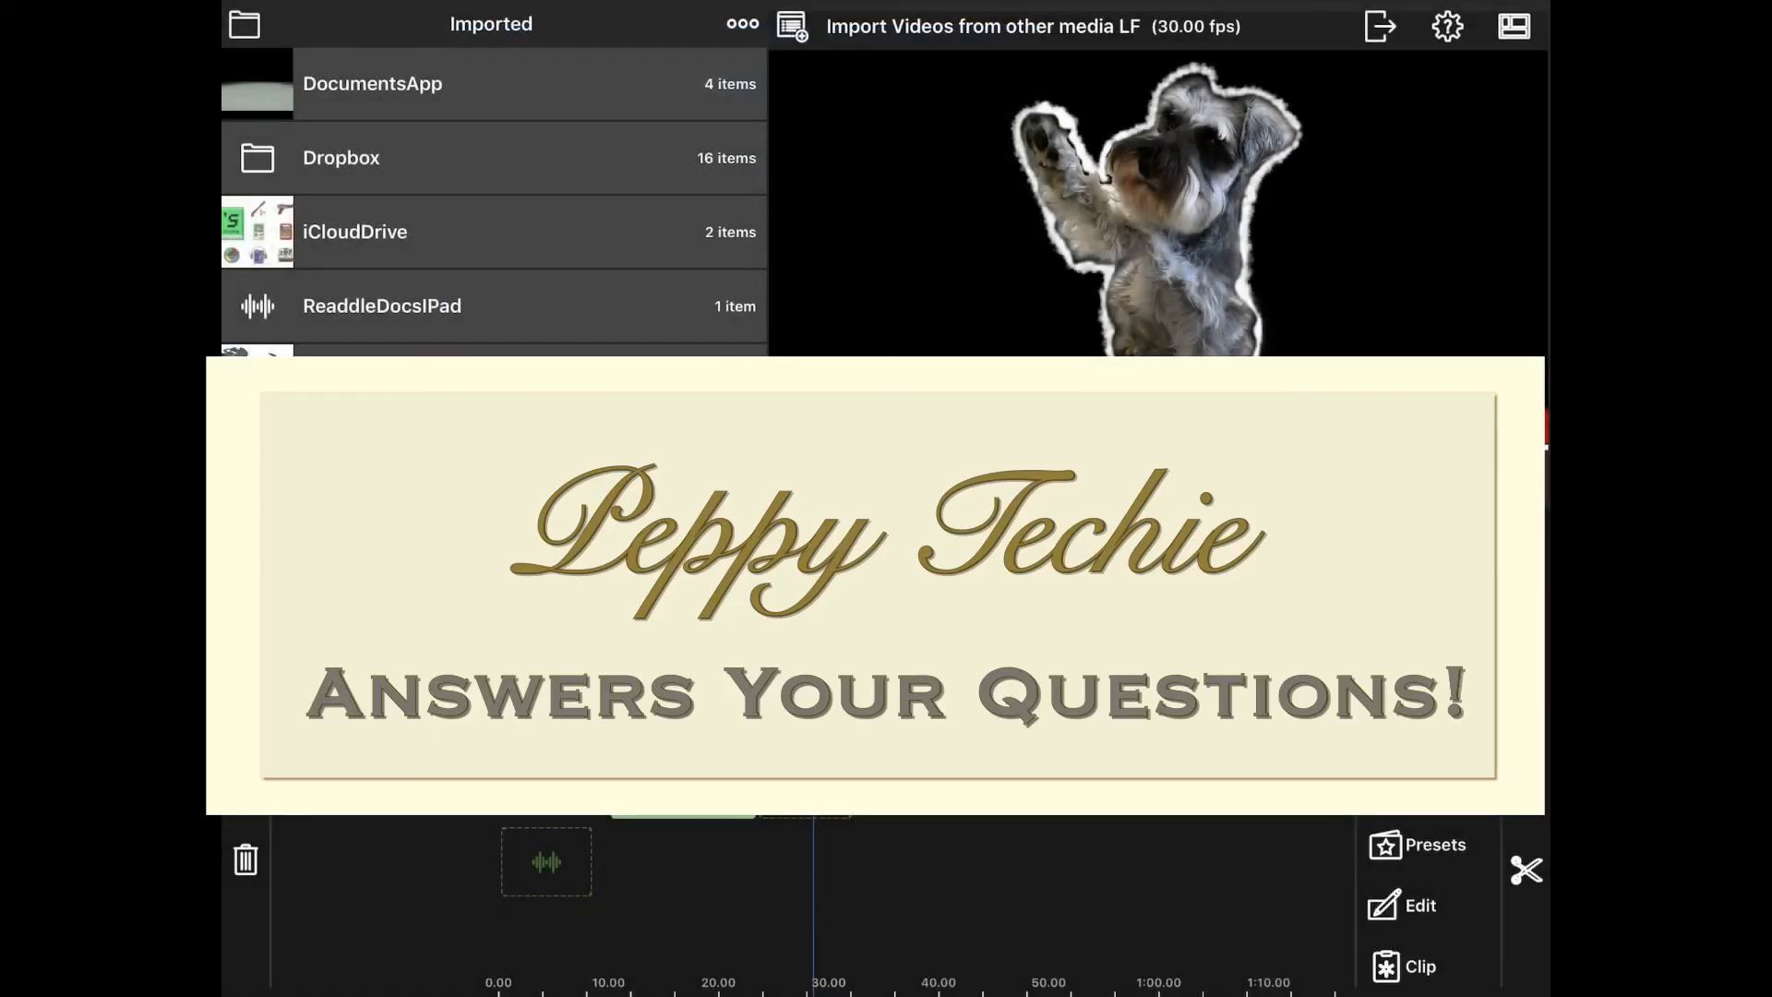